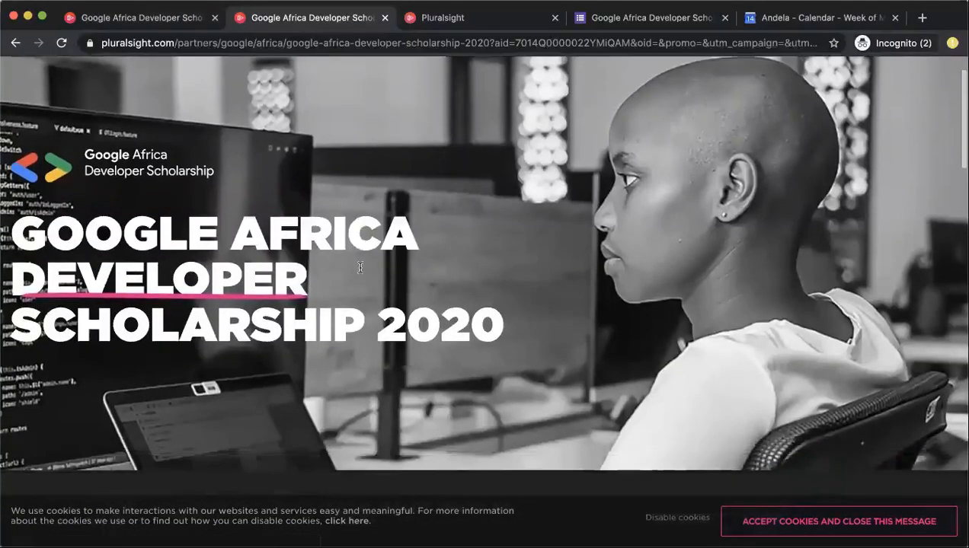
- Scroll the scholarship page to 'Redeem your Pluralsight access' with its Android, Google Cloud and Mobile Web tabs
scroll(down, 3)
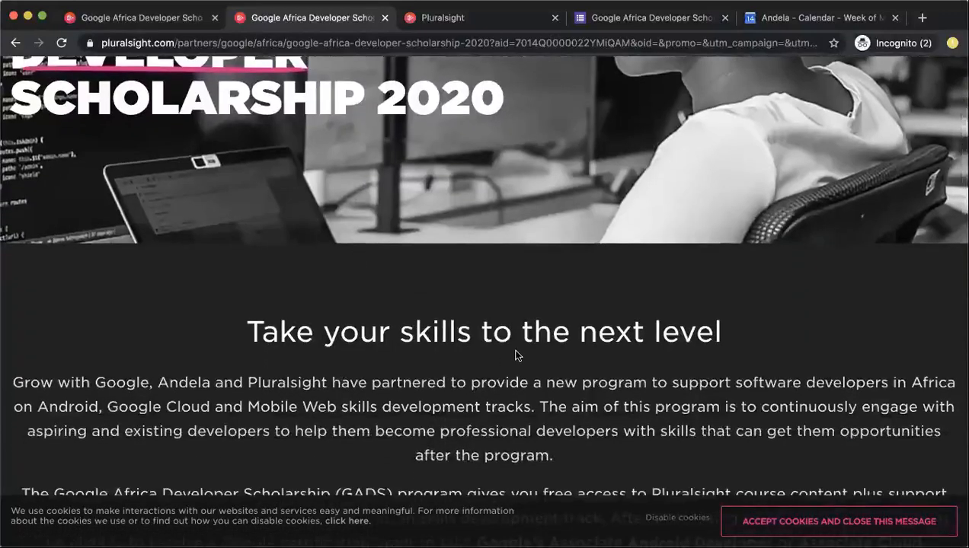
scroll(down, 3)
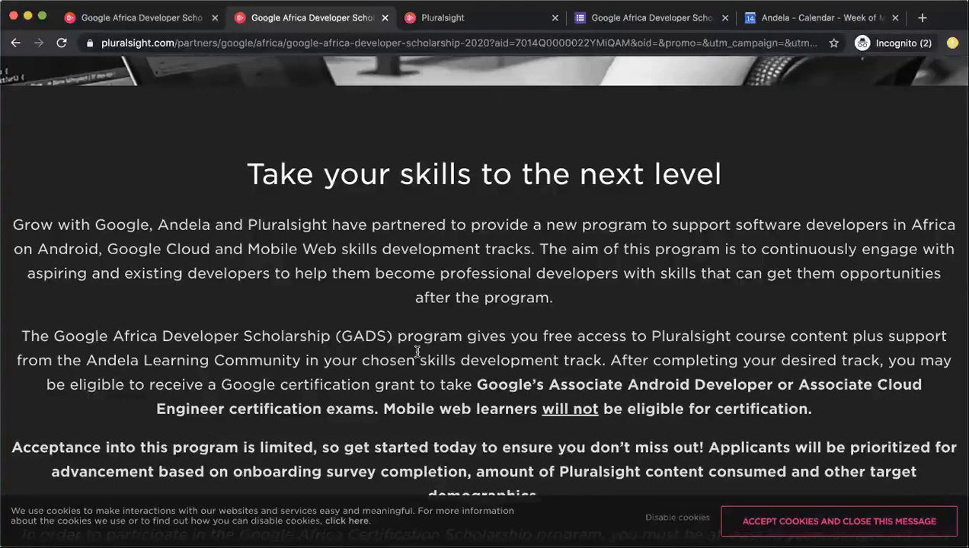
scroll(down, 3)
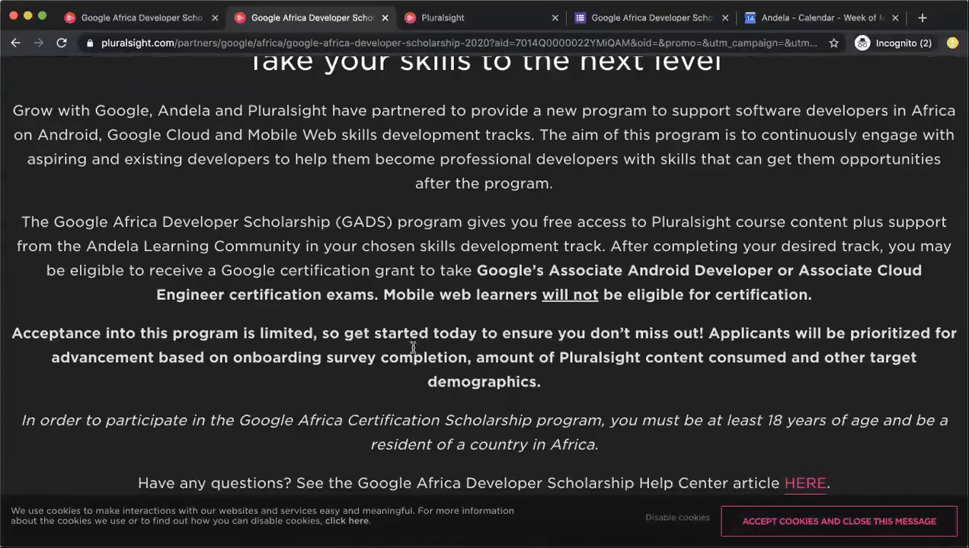
scroll(down, 3)
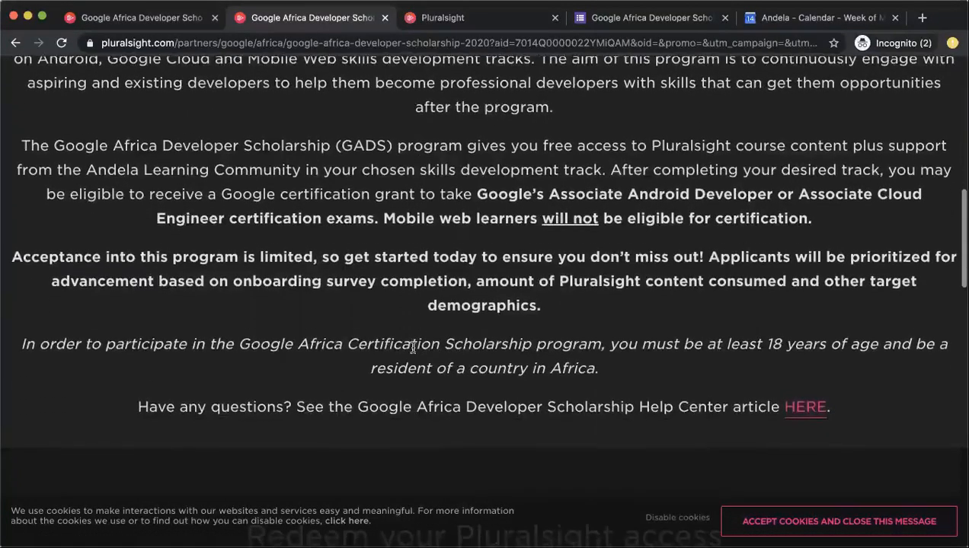
scroll(up, 3)
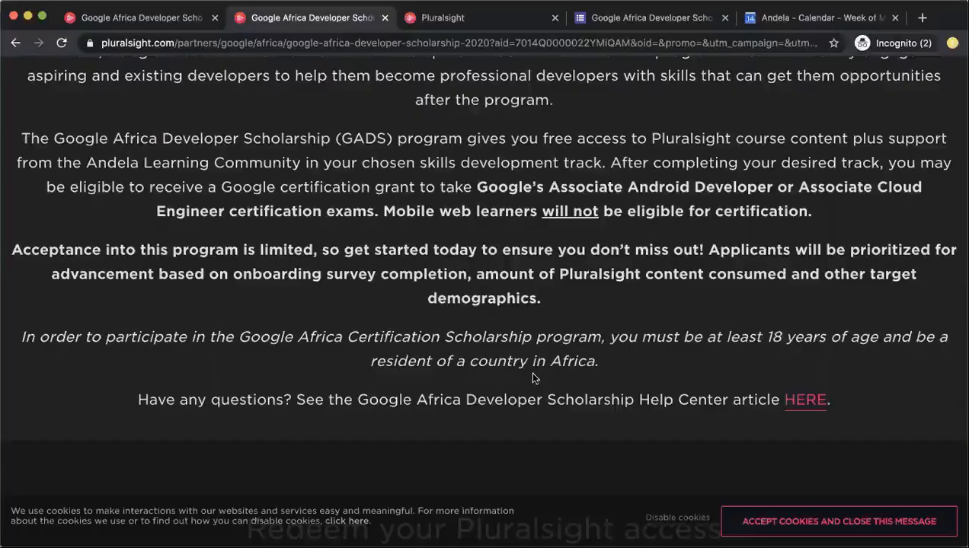
scroll(down, 3)
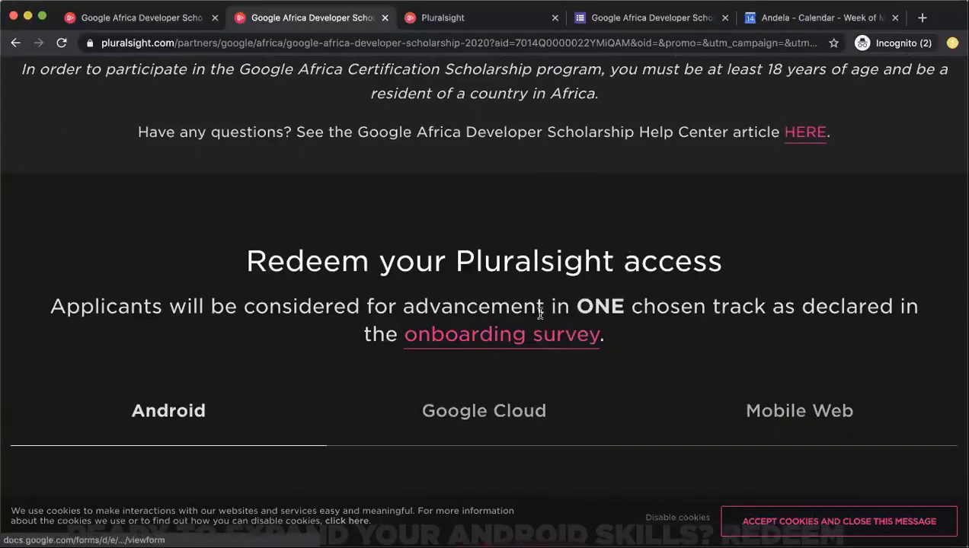
mouse_move(418, 334)
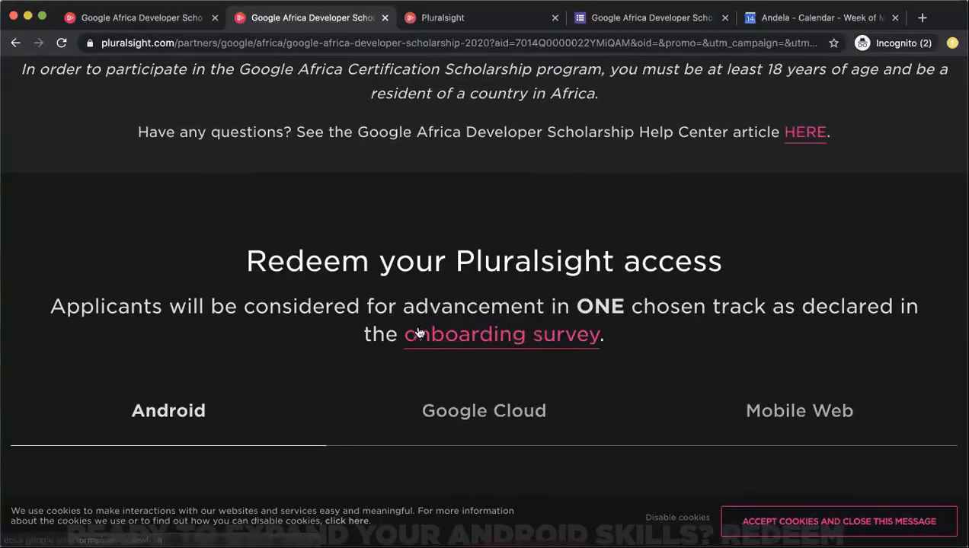
scroll(down, 3)
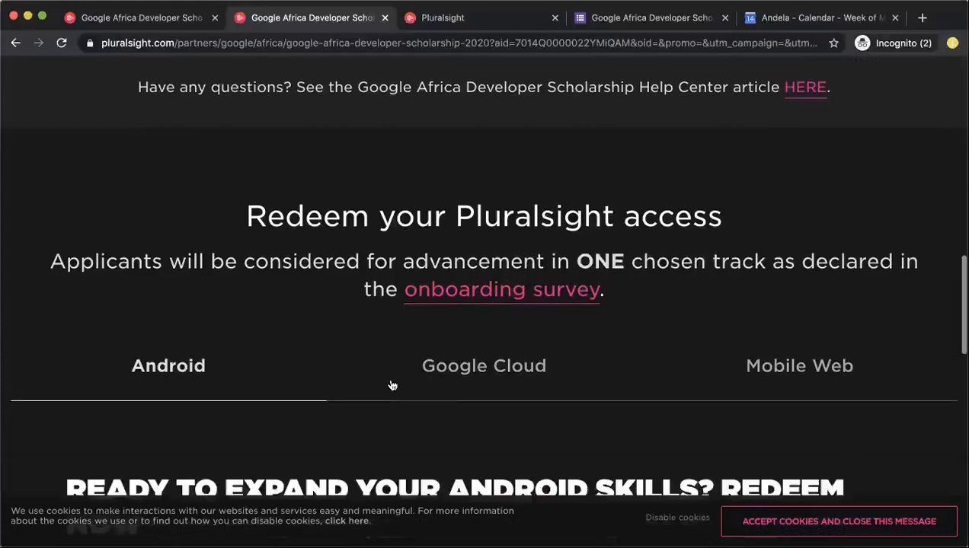
scroll(down, 3)
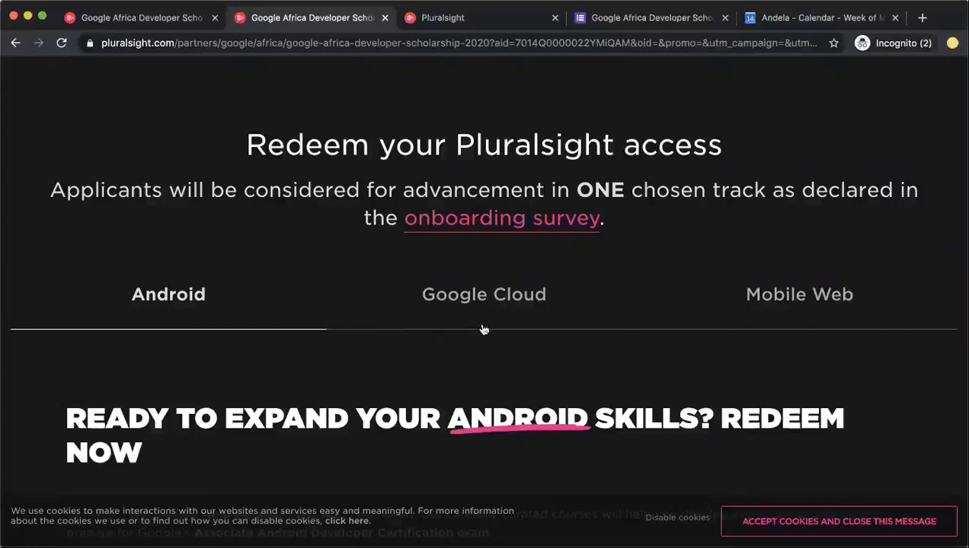
scroll(down, 3)
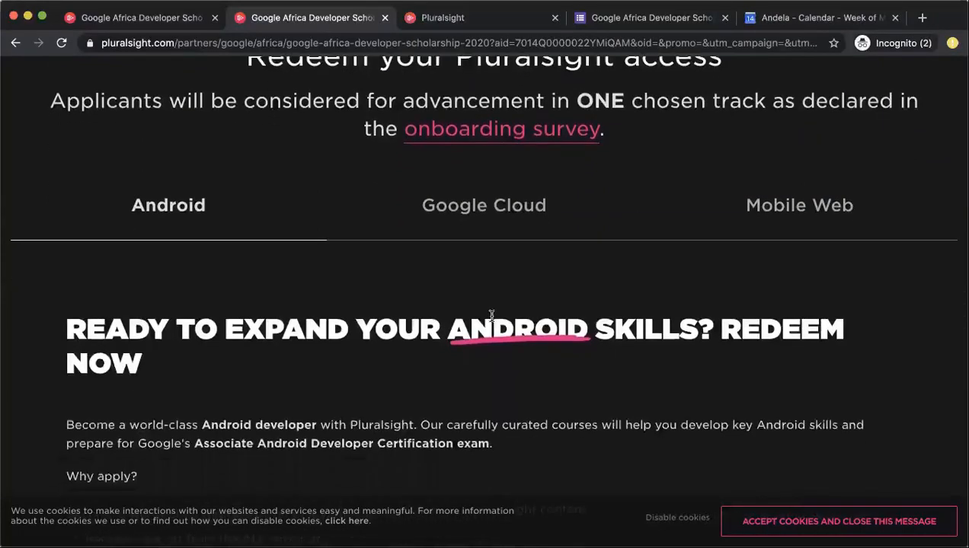
scroll(up, 3)
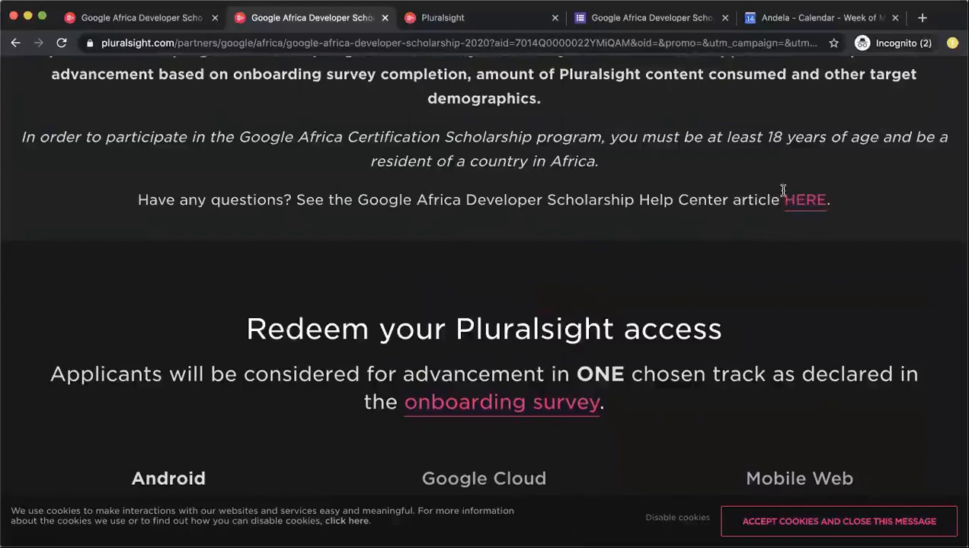
mouse_move(604, 282)
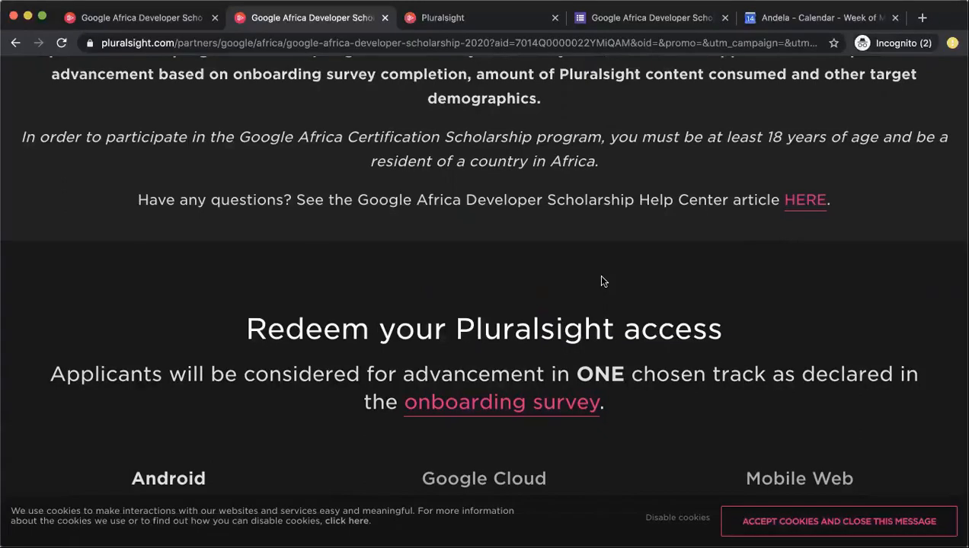
scroll(down, 3)
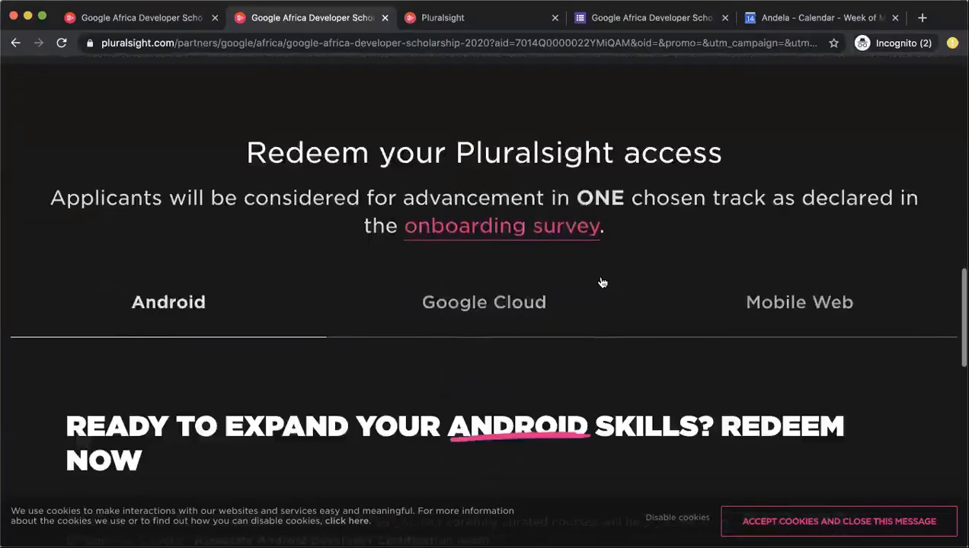
scroll(down, 3)
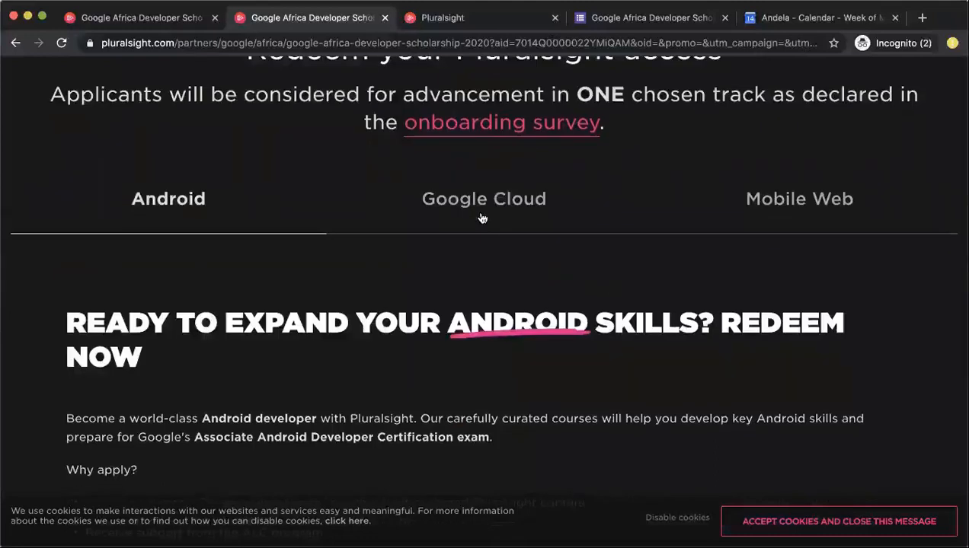
- Show the Mobile Web track tab and read down to its 'Register for Mobile Web Track' button
click(799, 198)
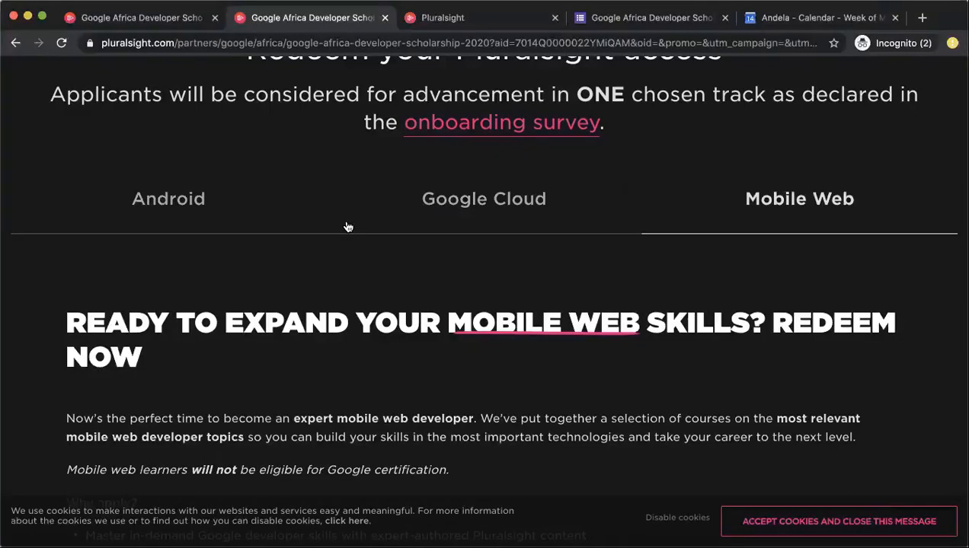
mouse_move(257, 219)
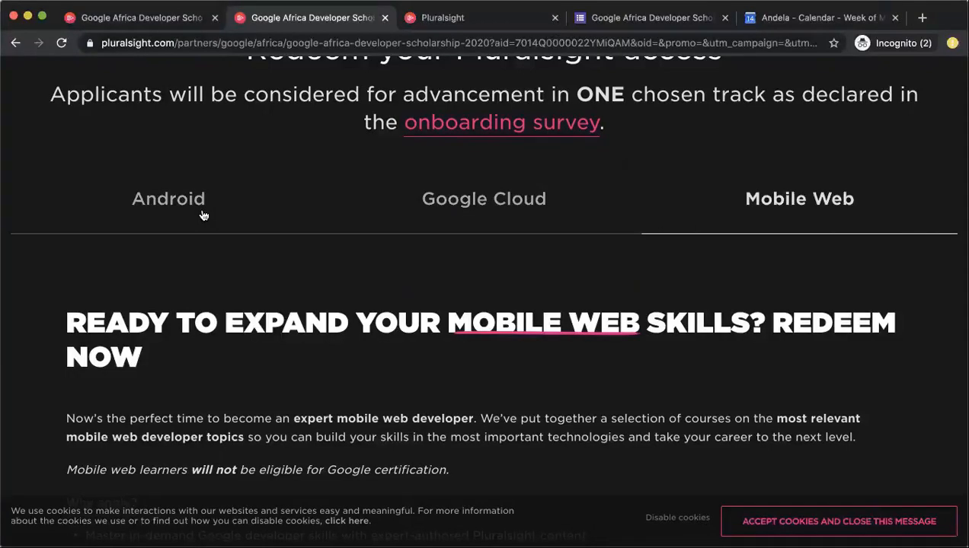
mouse_move(287, 227)
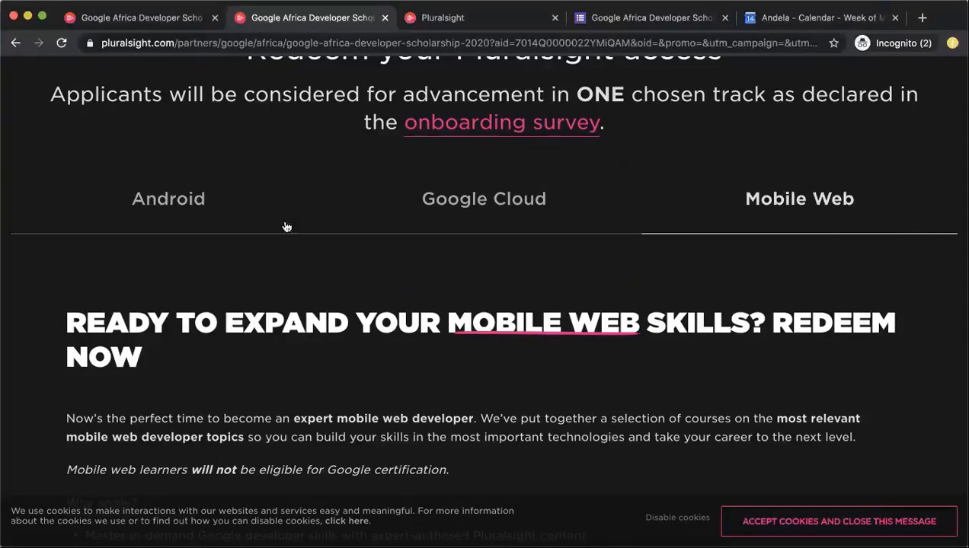
scroll(down, 3)
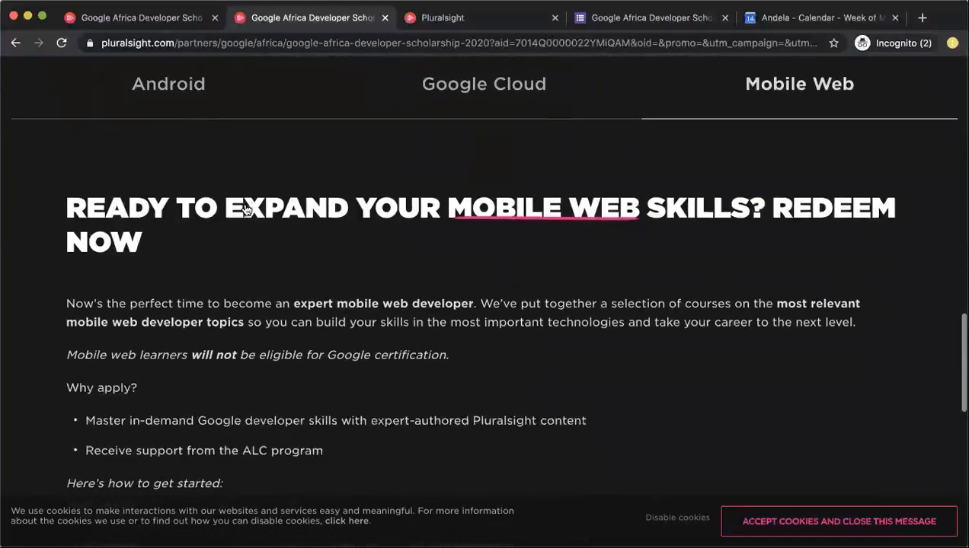
scroll(down, 3)
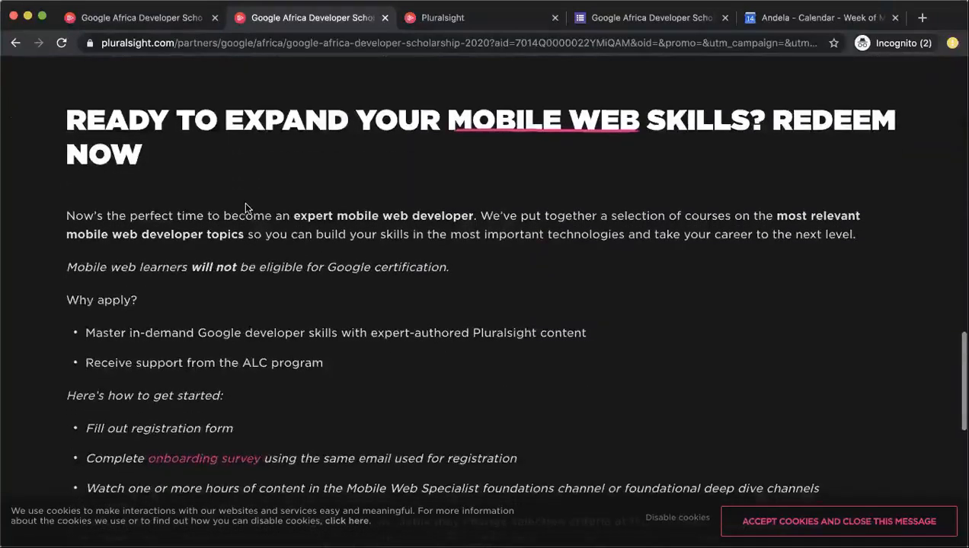
scroll(down, 3)
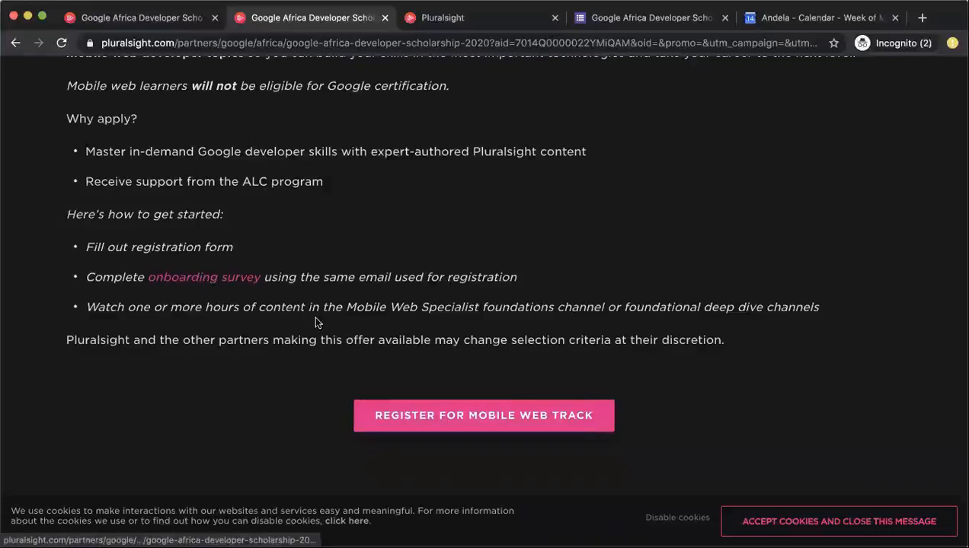
scroll(up, 3)
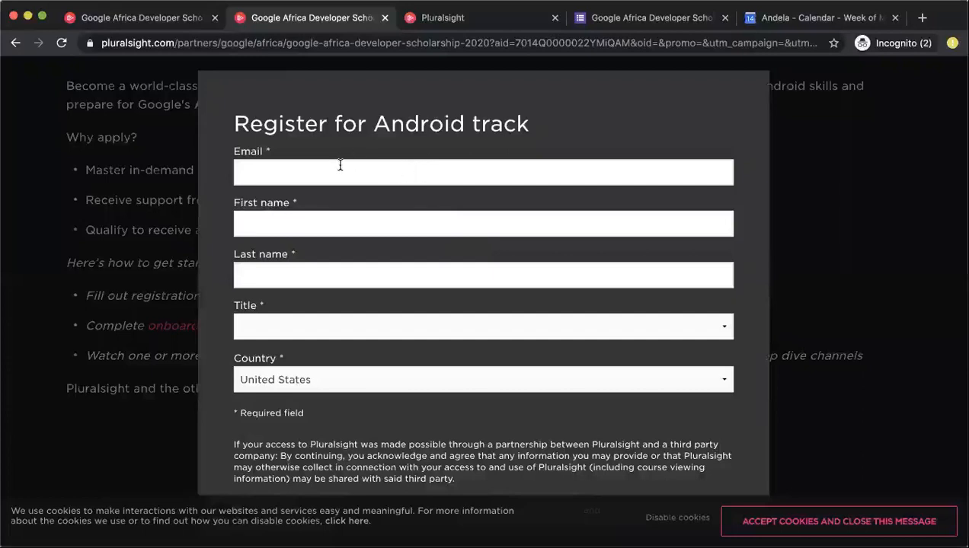
mouse_move(297, 242)
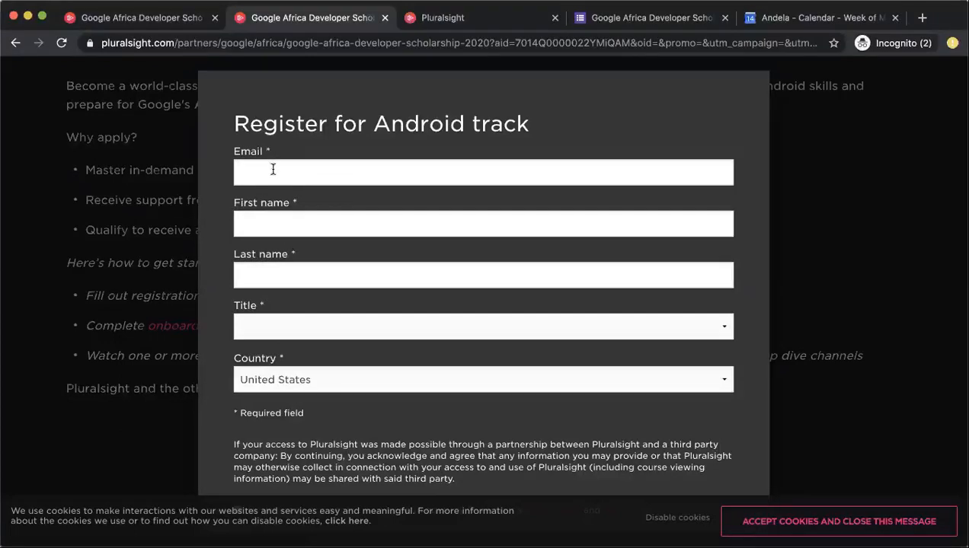
mouse_move(280, 150)
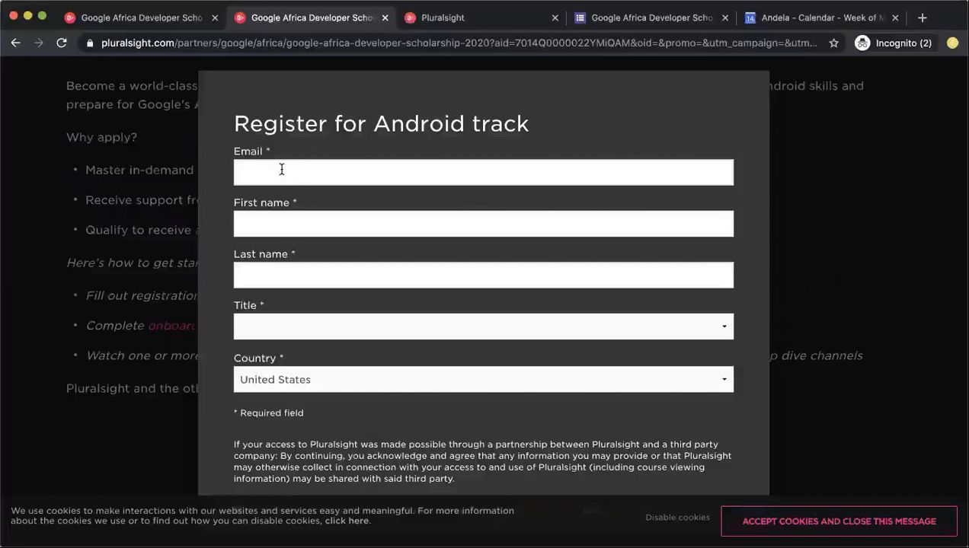
- Agree to Pluralsight's terms of use and privacy policy on the activation form
scroll(down, 3)
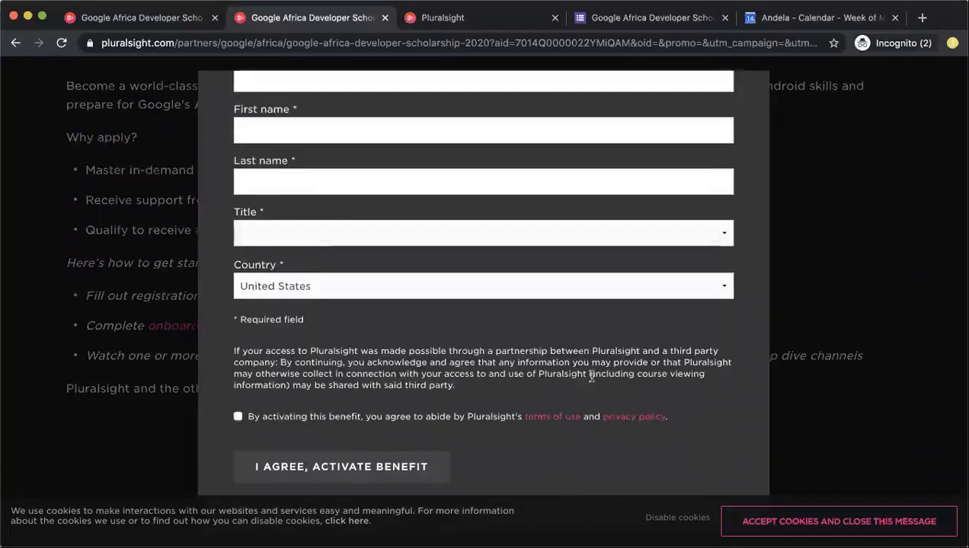
mouse_move(484, 415)
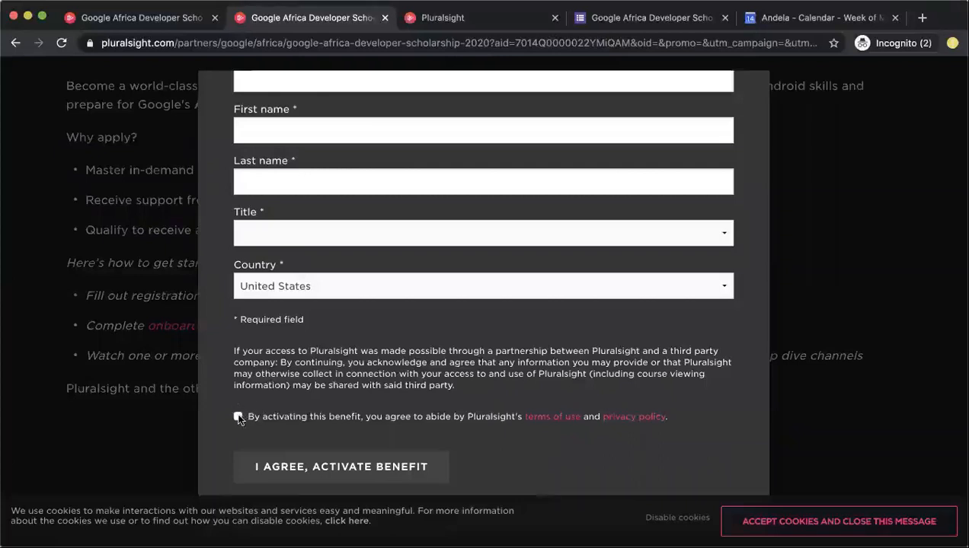
click(238, 417)
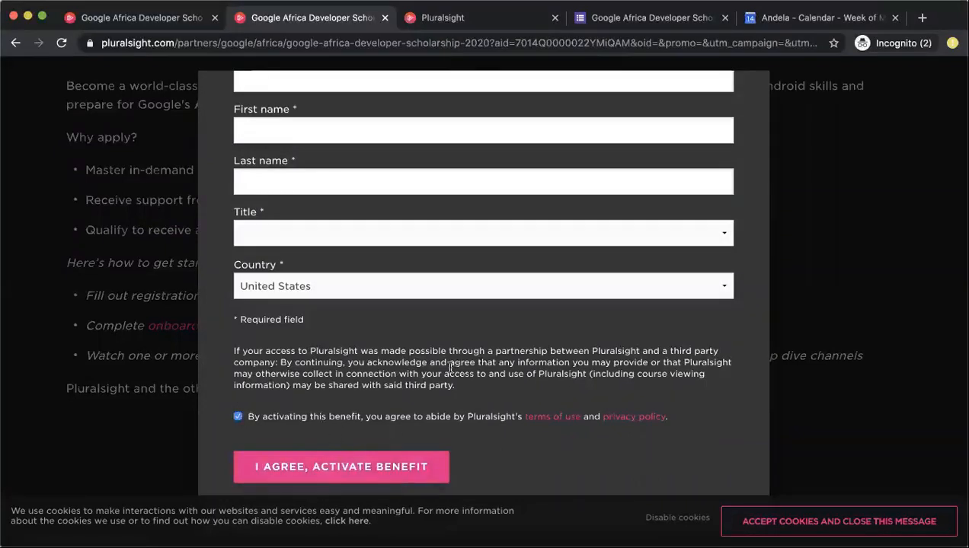
mouse_move(437, 405)
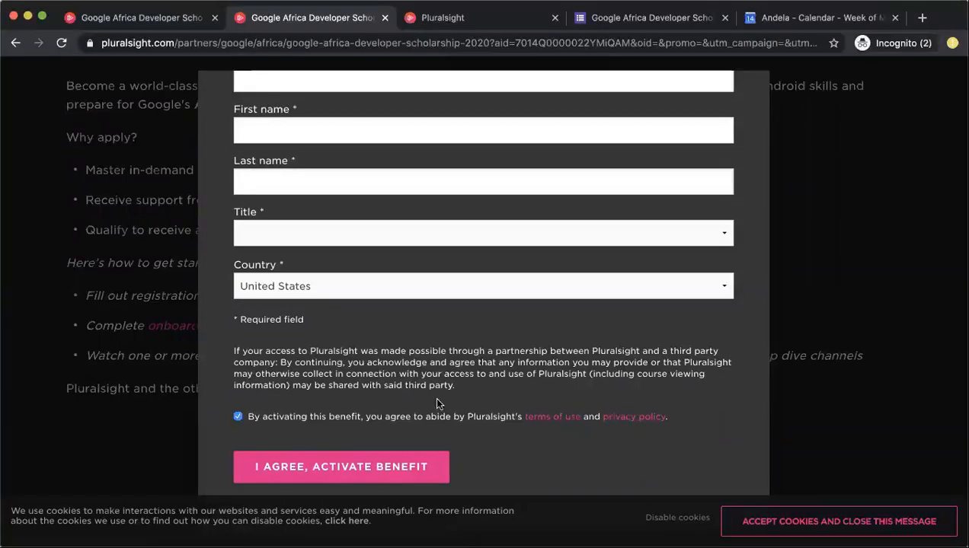
- Open the 'Complete the Onboarding Survey' task from the Pluralsight library in a new browser tab
click(341, 466)
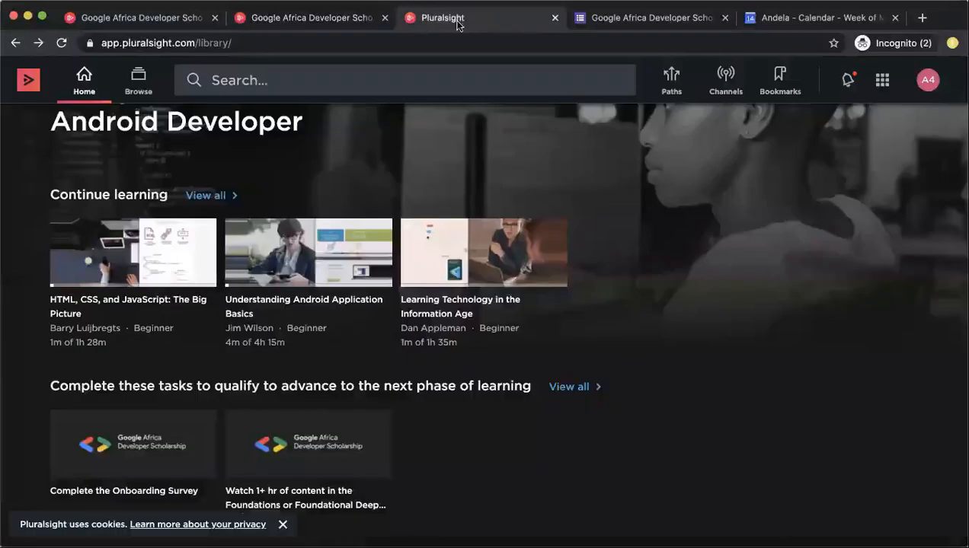
scroll(up, 3)
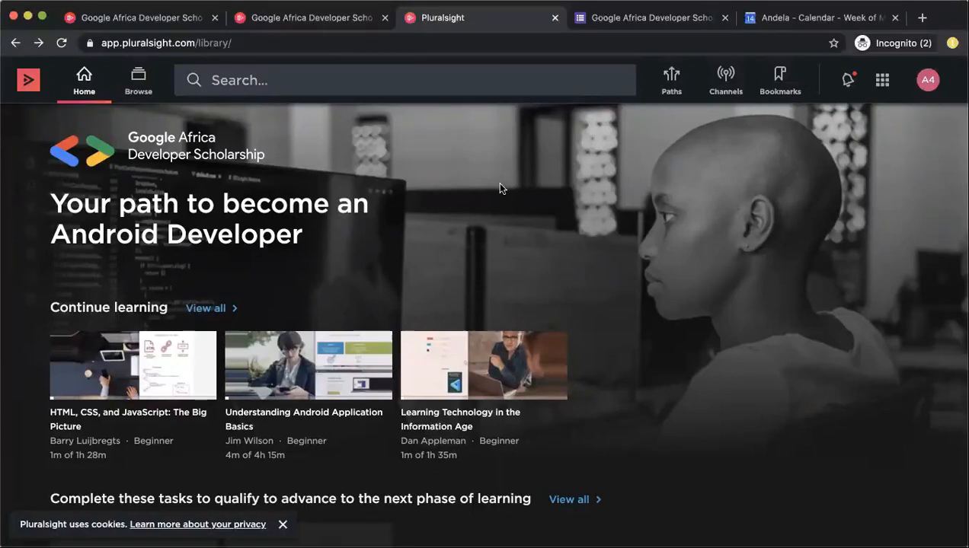
scroll(down, 3)
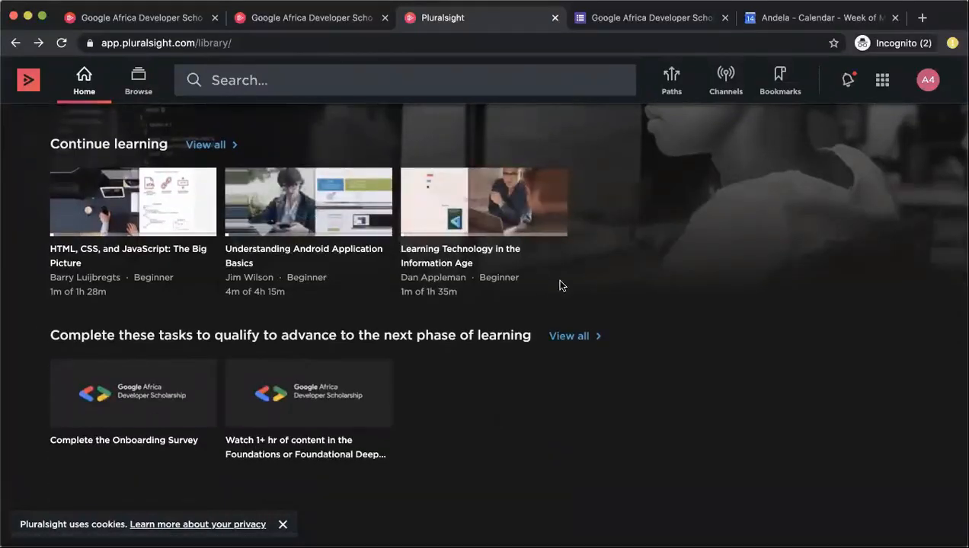
mouse_move(411, 396)
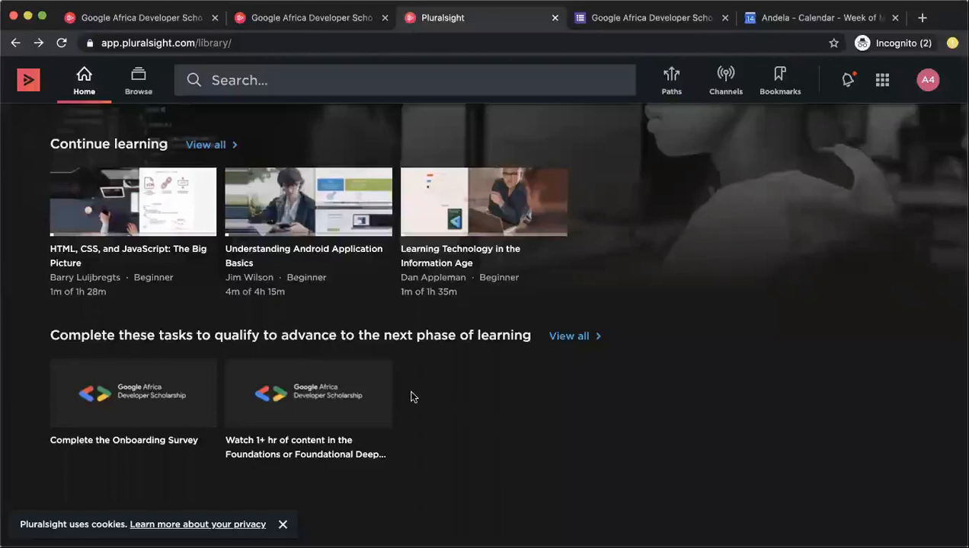
mouse_move(484, 437)
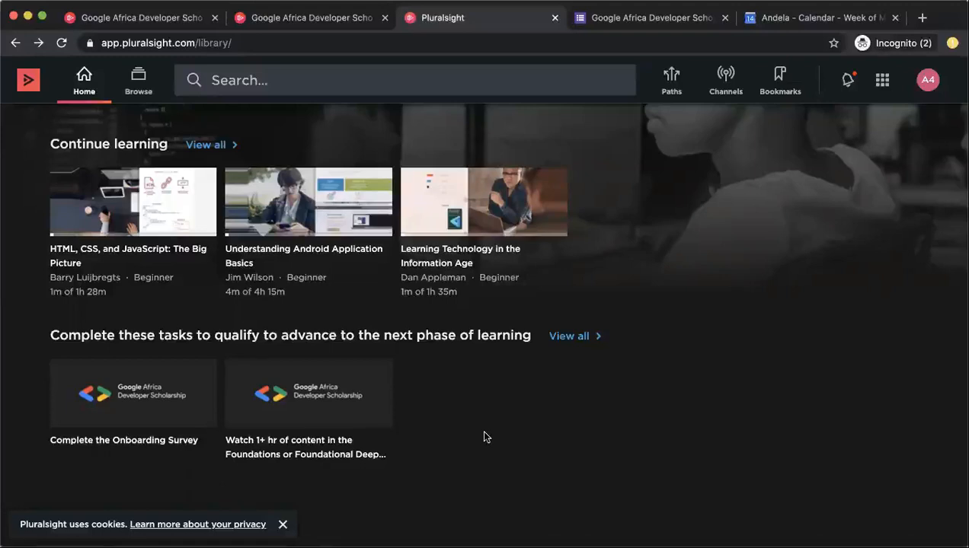
mouse_move(303, 447)
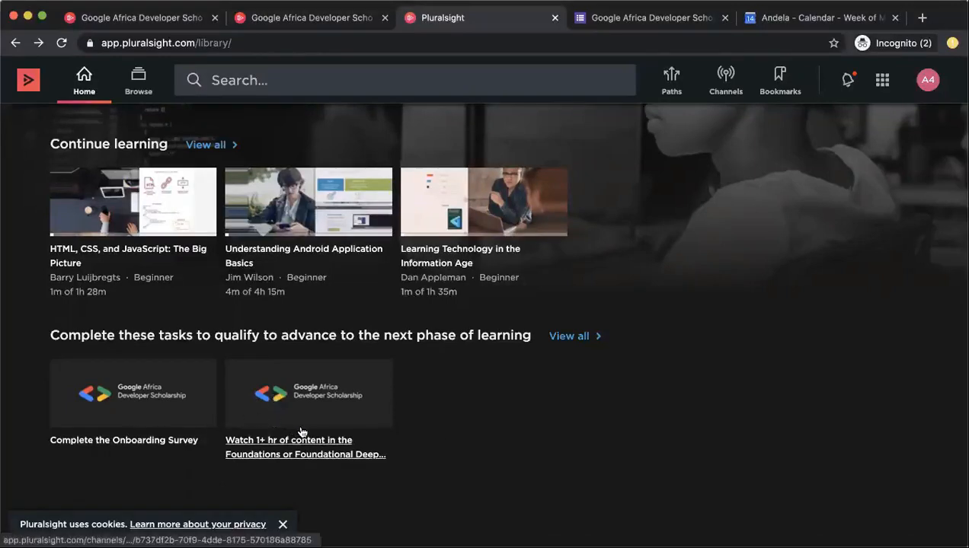
mouse_move(301, 440)
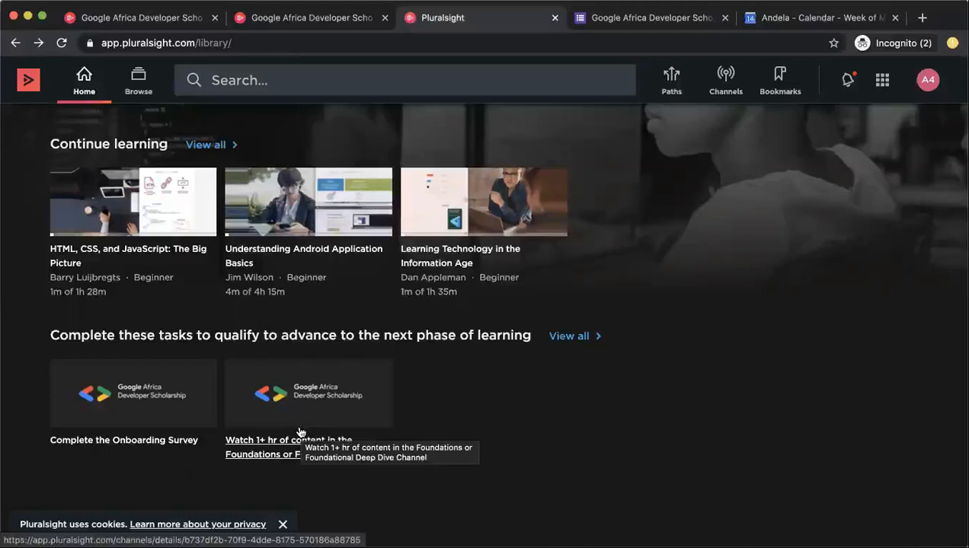
mouse_move(149, 412)
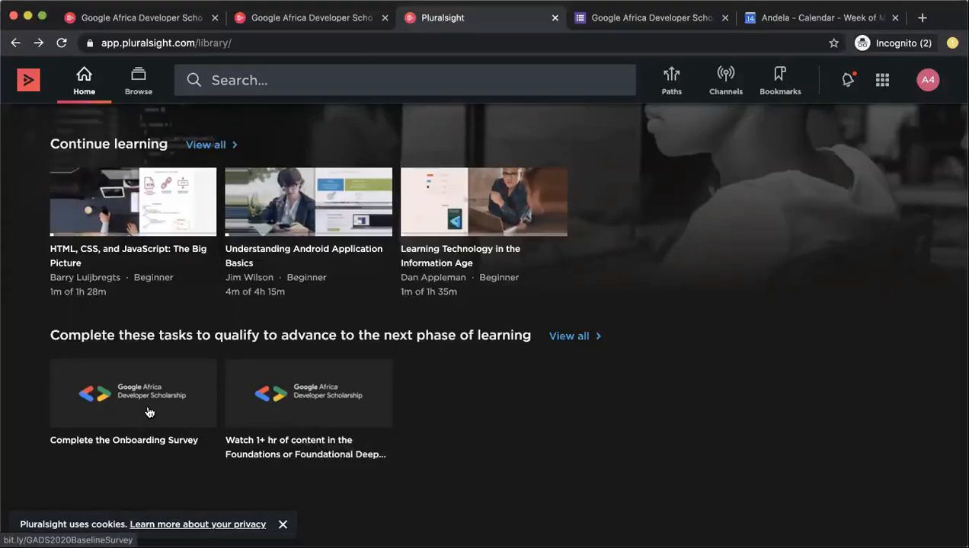
right_click(150, 412)
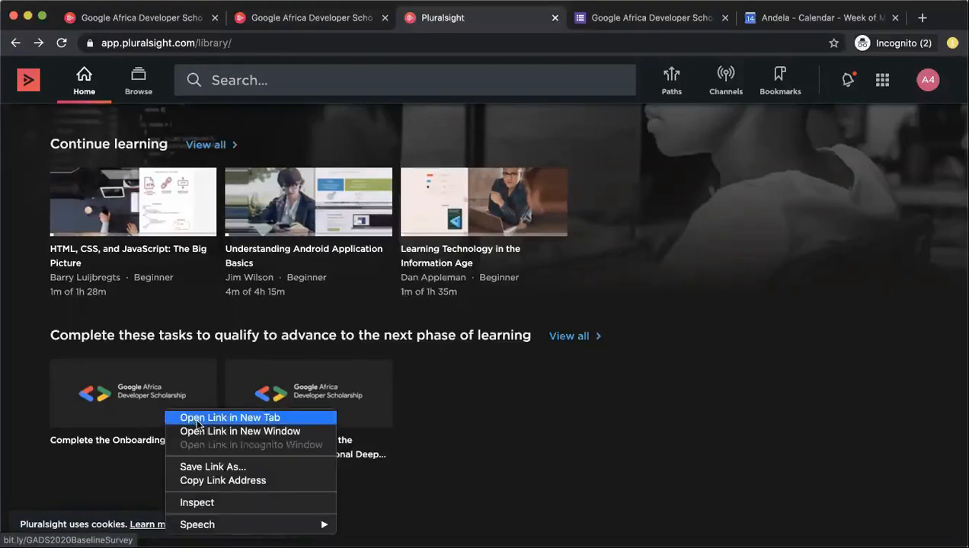
click(230, 418)
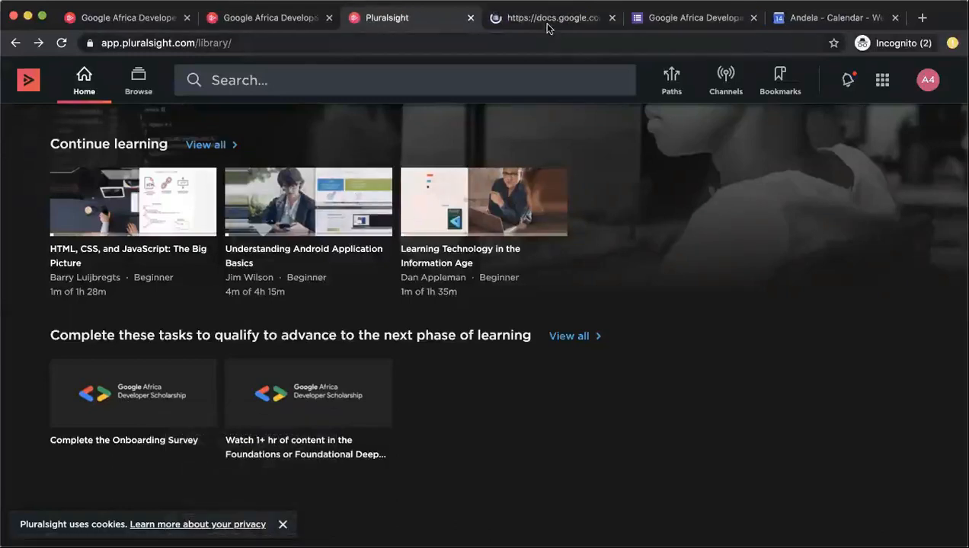
click(550, 18)
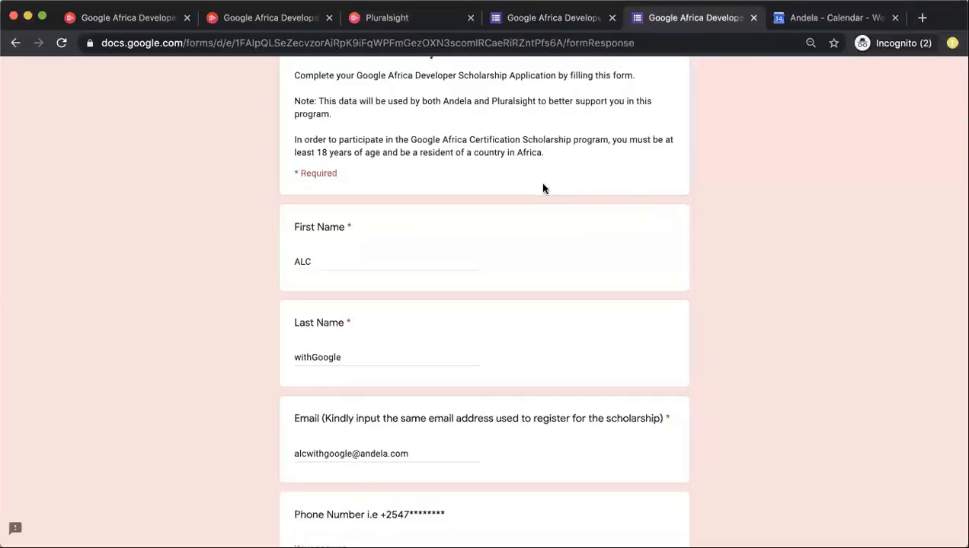
mouse_move(409, 465)
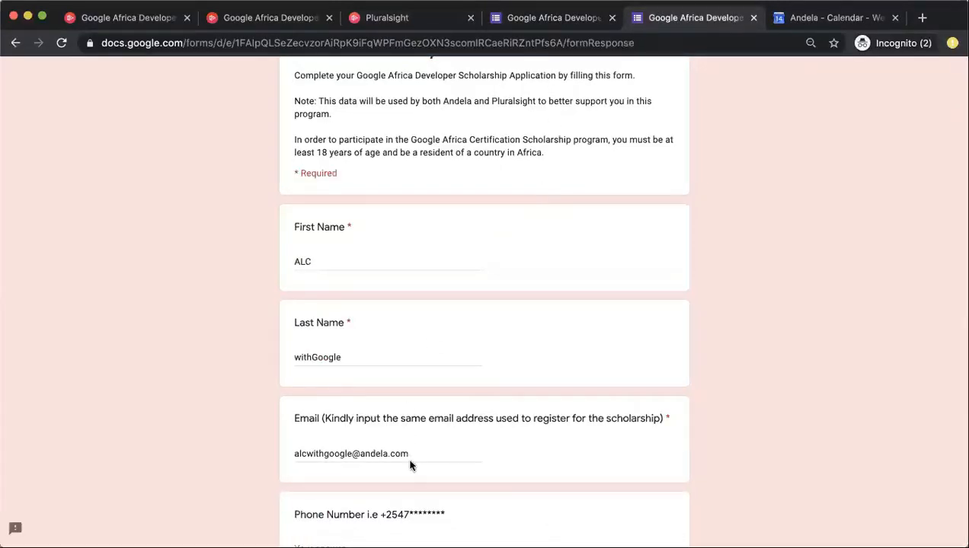
click(389, 453)
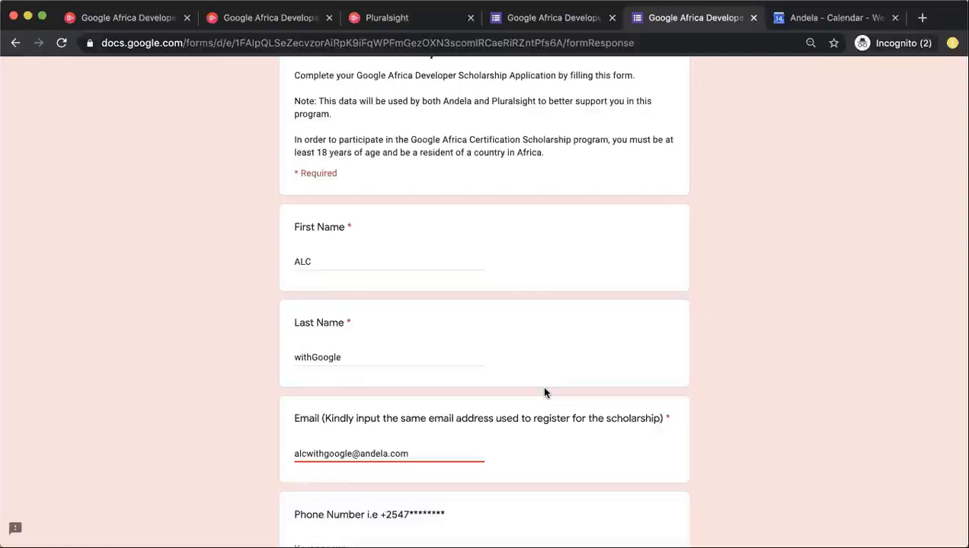
scroll(down, 3)
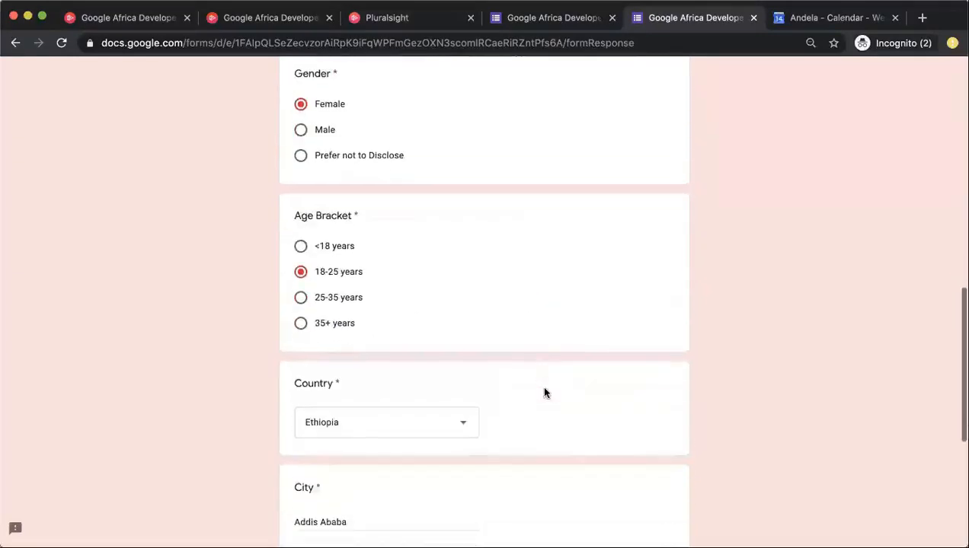
scroll(down, 3)
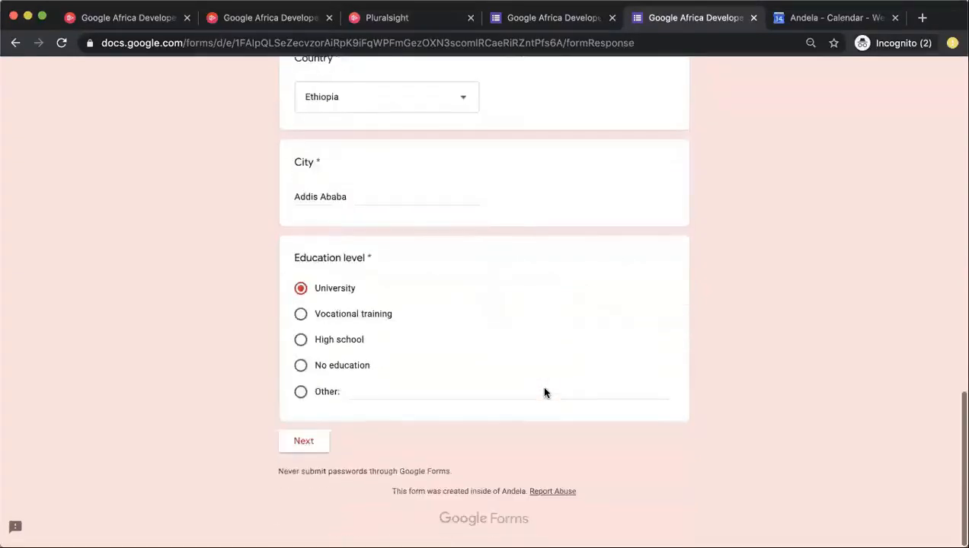
- Advance the baseline survey to Program Information, with Android and Yes for computer access
click(304, 441)
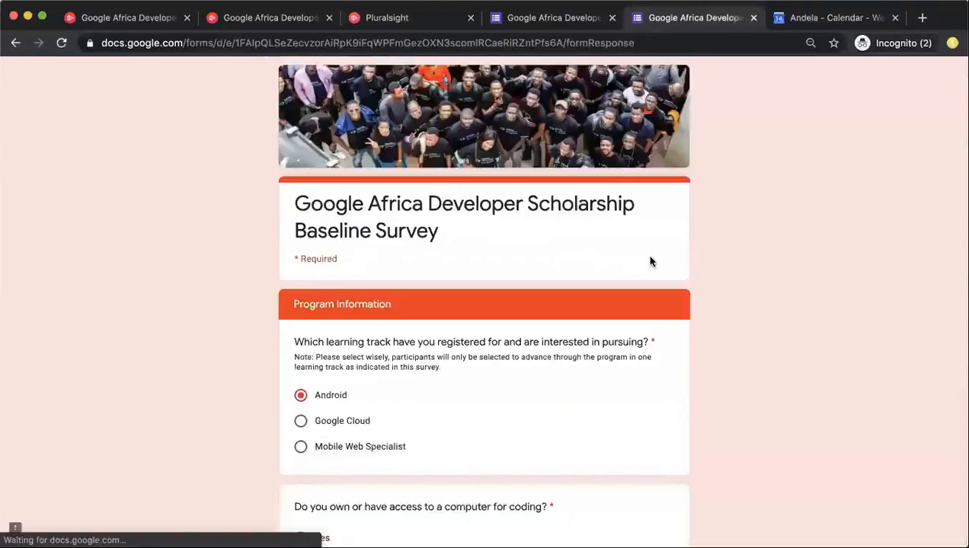
scroll(down, 3)
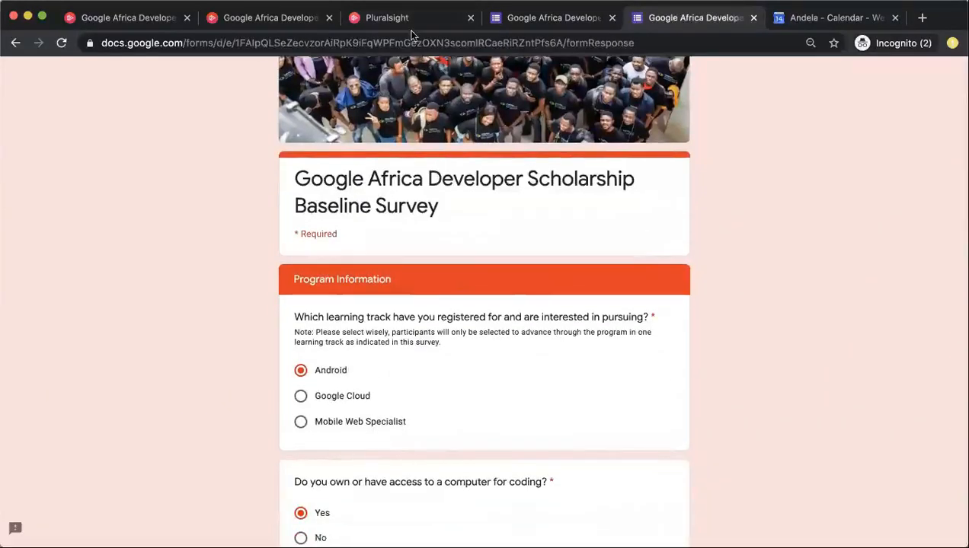
mouse_move(232, 333)
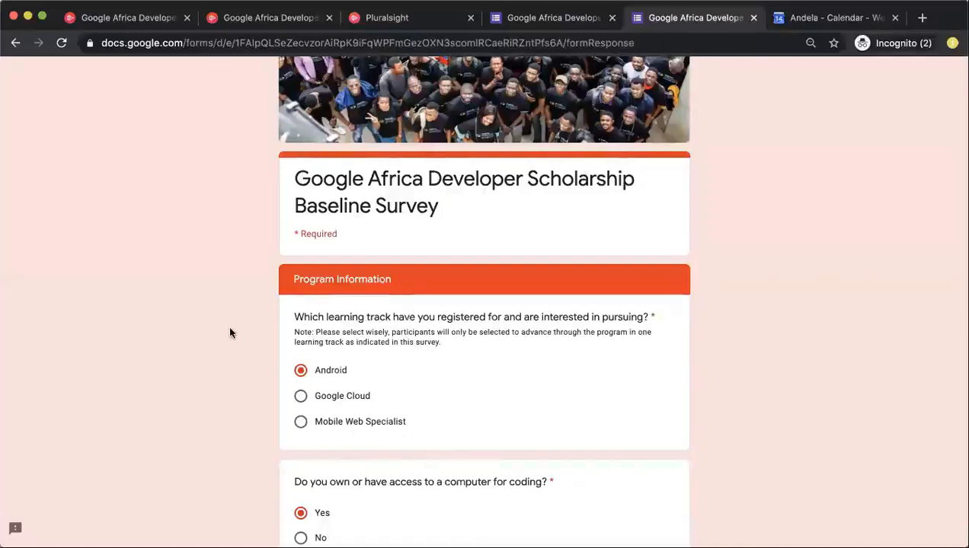
mouse_move(372, 375)
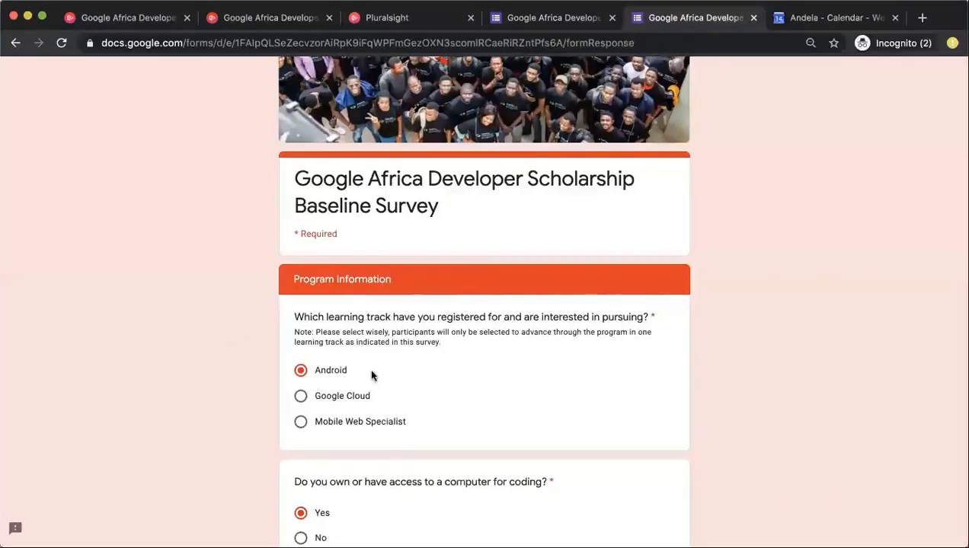
mouse_move(348, 373)
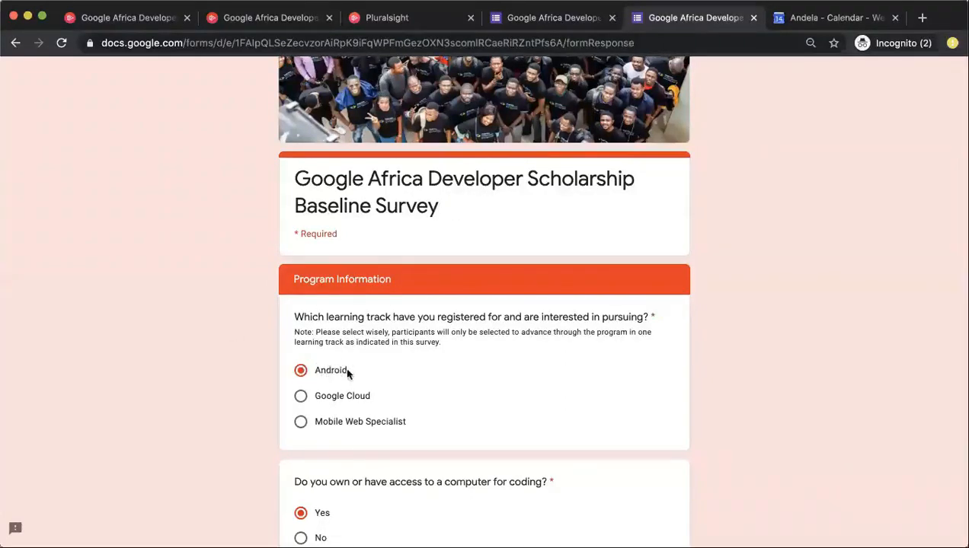
mouse_move(251, 92)
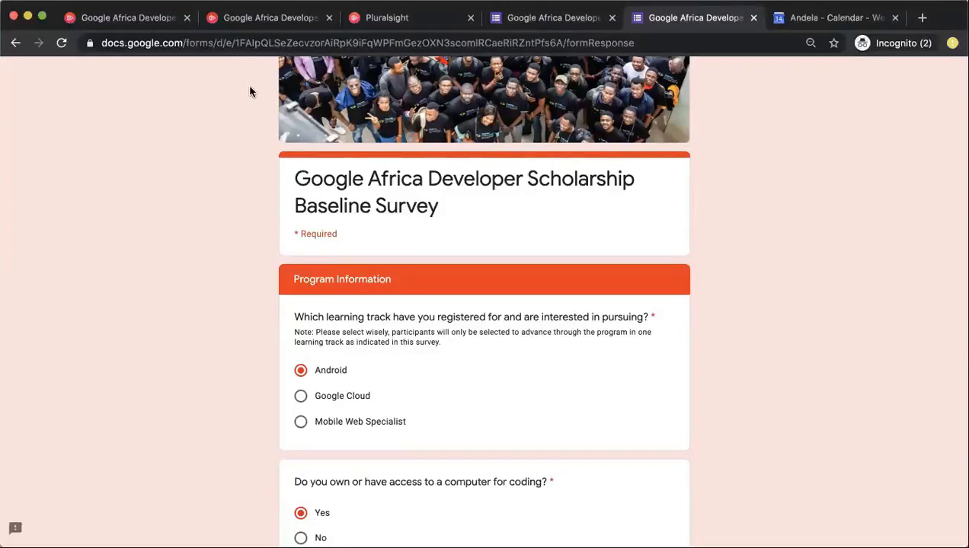
mouse_move(366, 376)
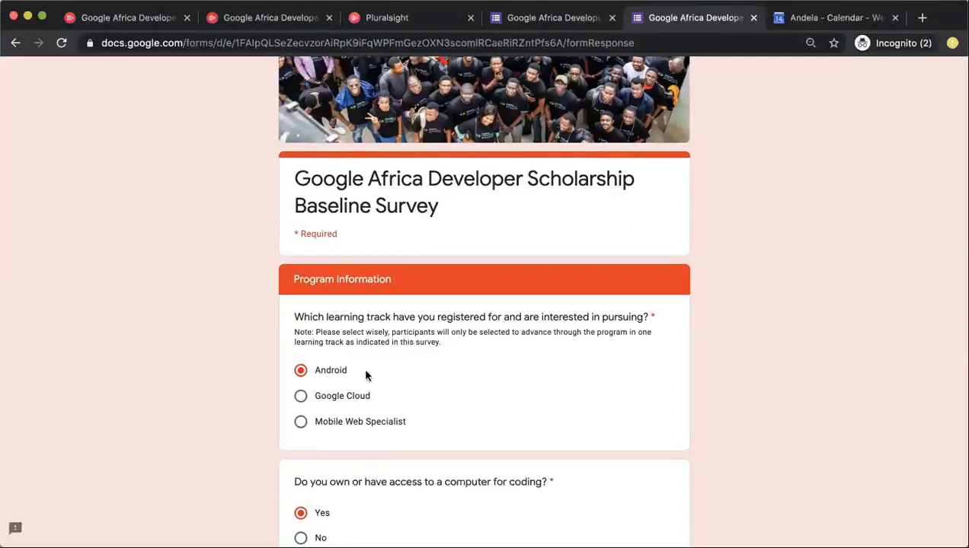
mouse_move(331, 405)
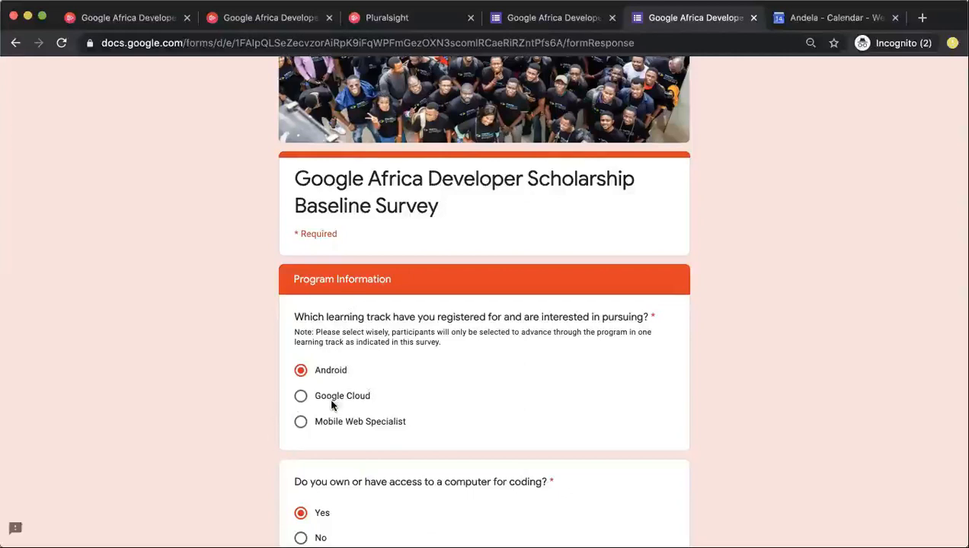
mouse_move(372, 380)
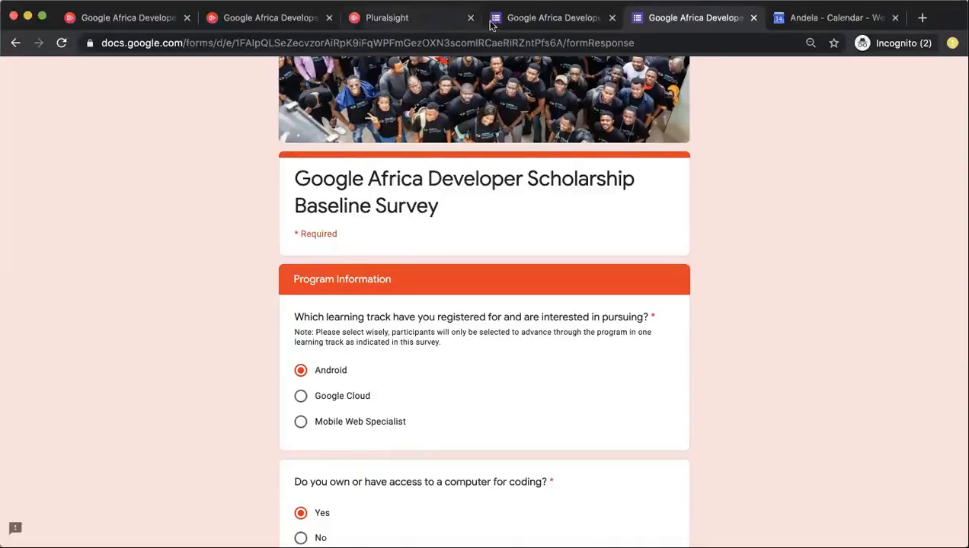
mouse_move(579, 89)
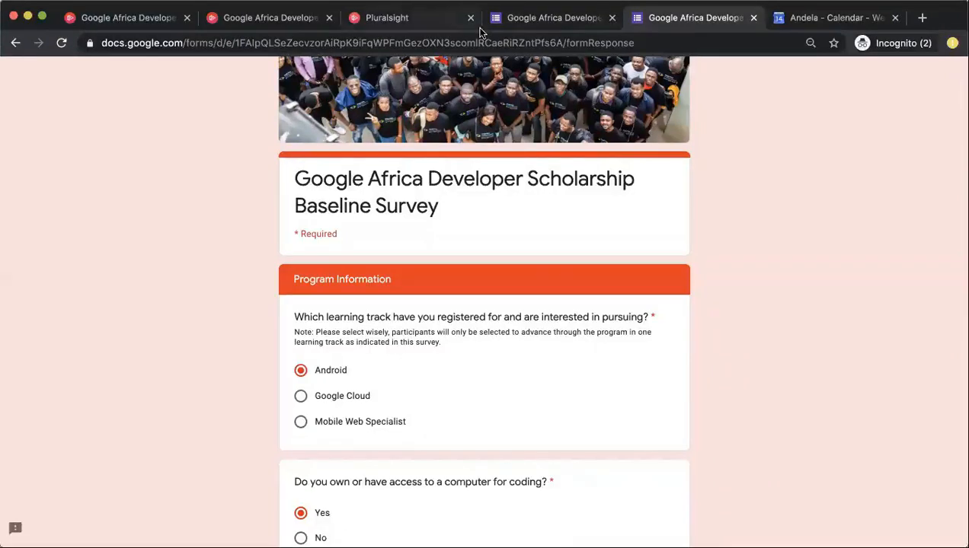
- Open the Associate Android Developer Foundations Channel (2020), leave it, then join it again
click(387, 18)
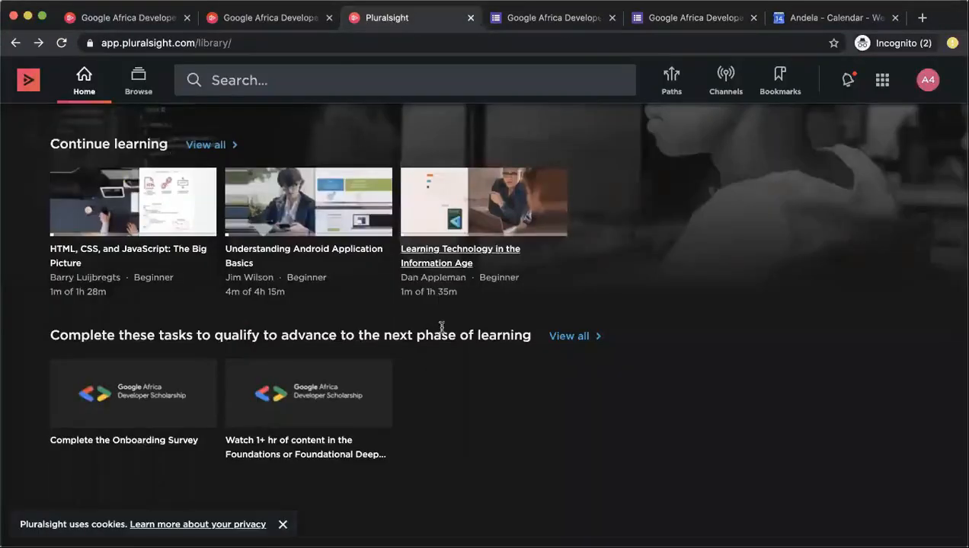
click(308, 394)
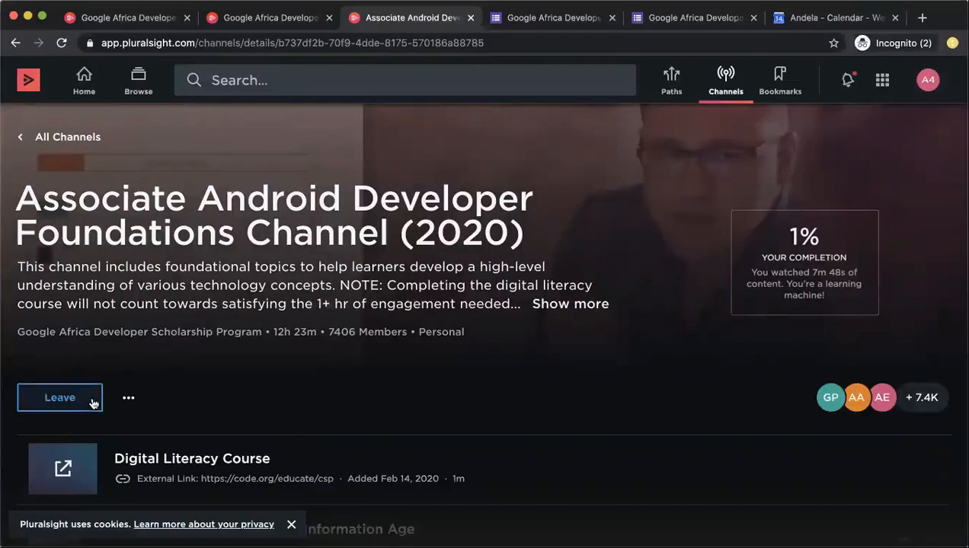
click(59, 396)
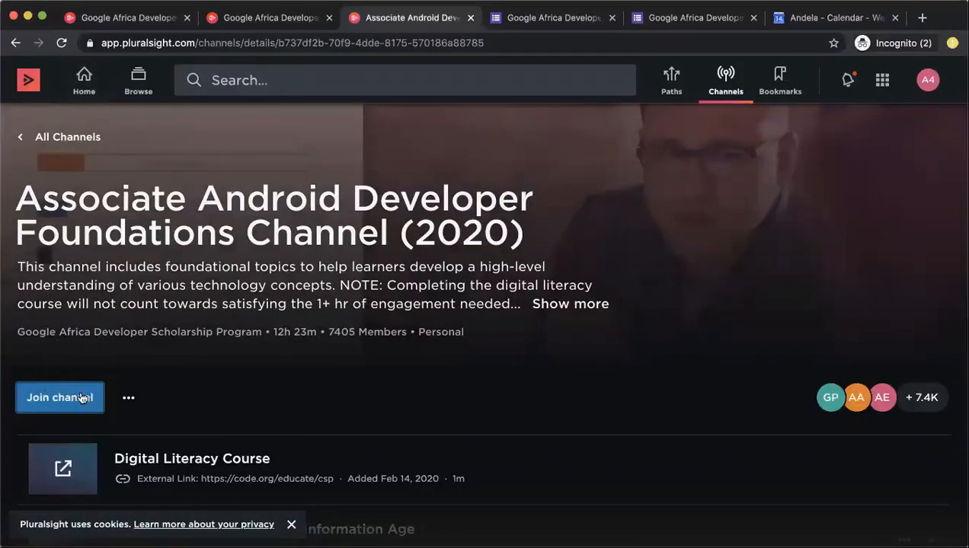
click(59, 397)
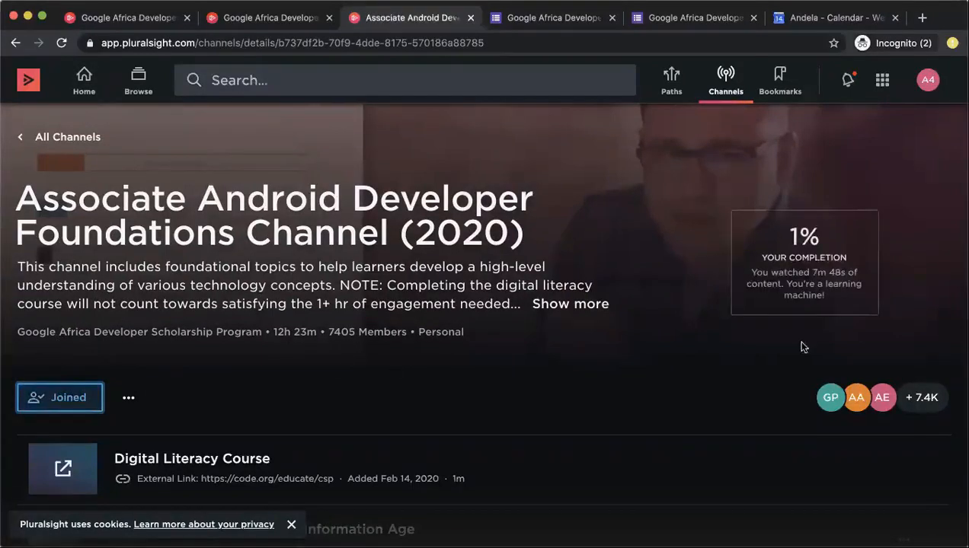
mouse_move(566, 339)
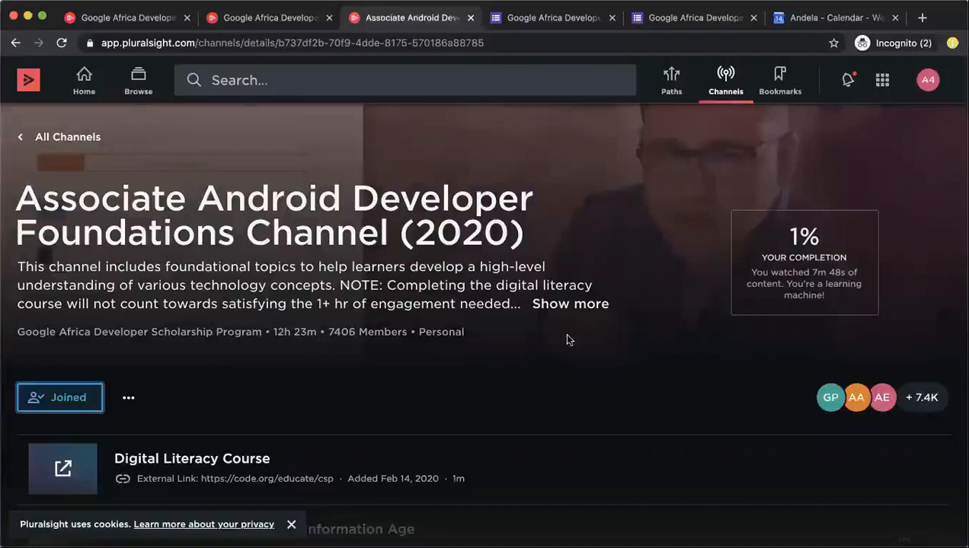
mouse_move(743, 288)
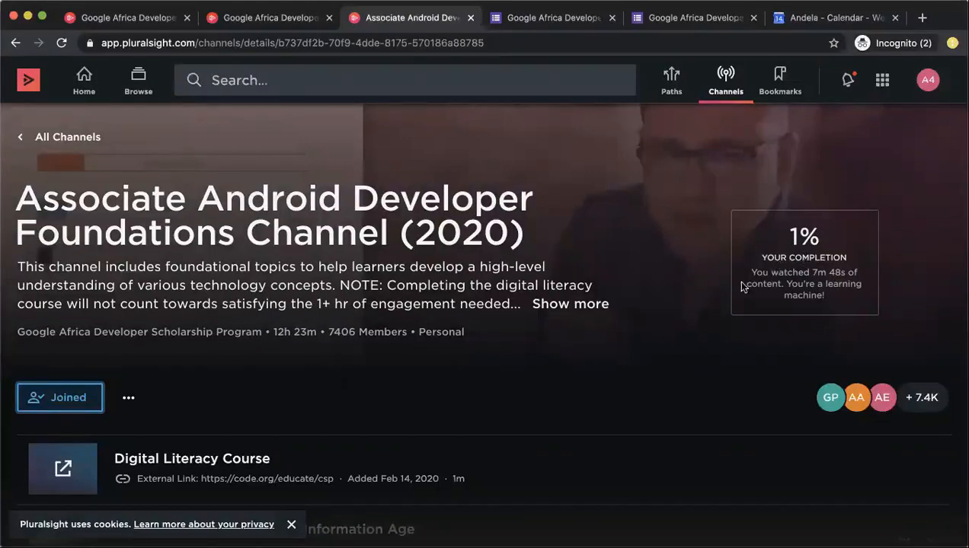
scroll(down, 3)
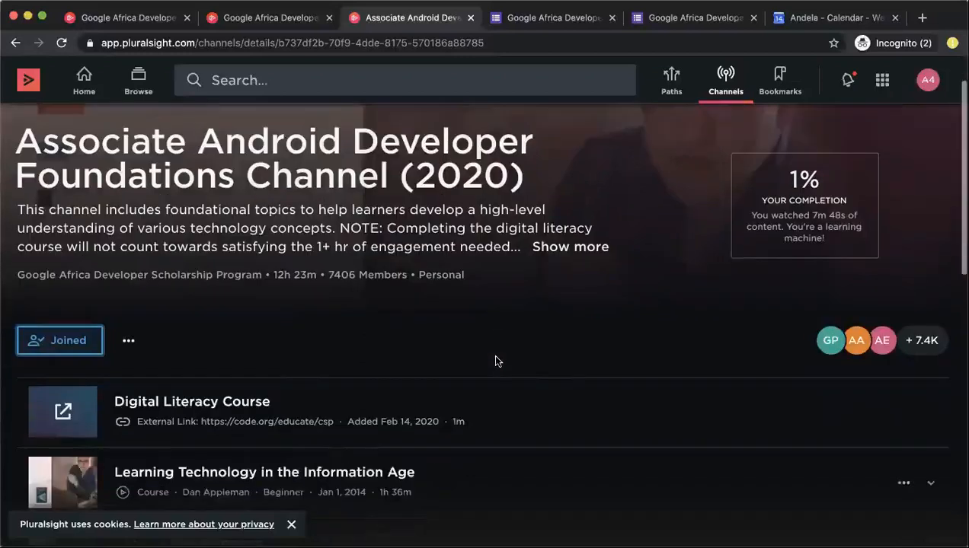
scroll(down, 3)
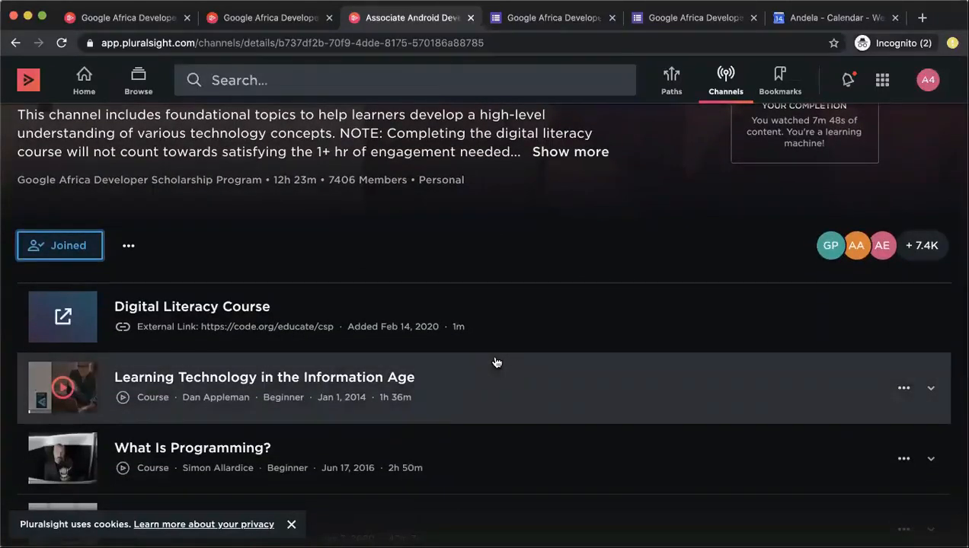
scroll(down, 3)
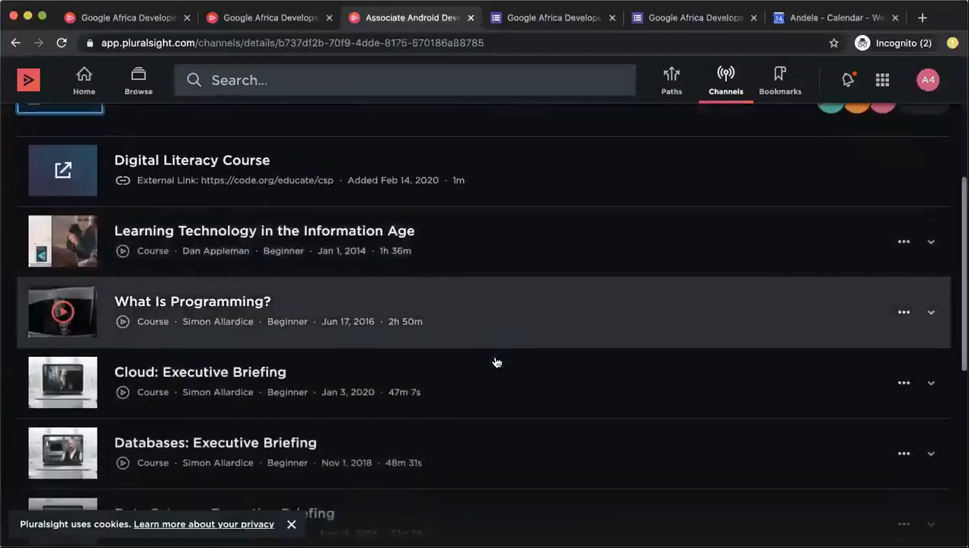
scroll(down, 3)
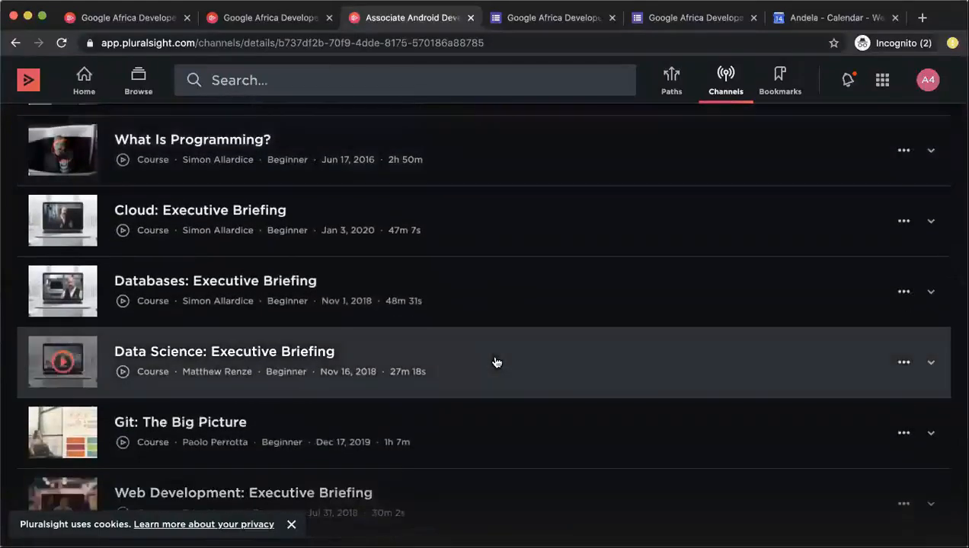
scroll(down, 3)
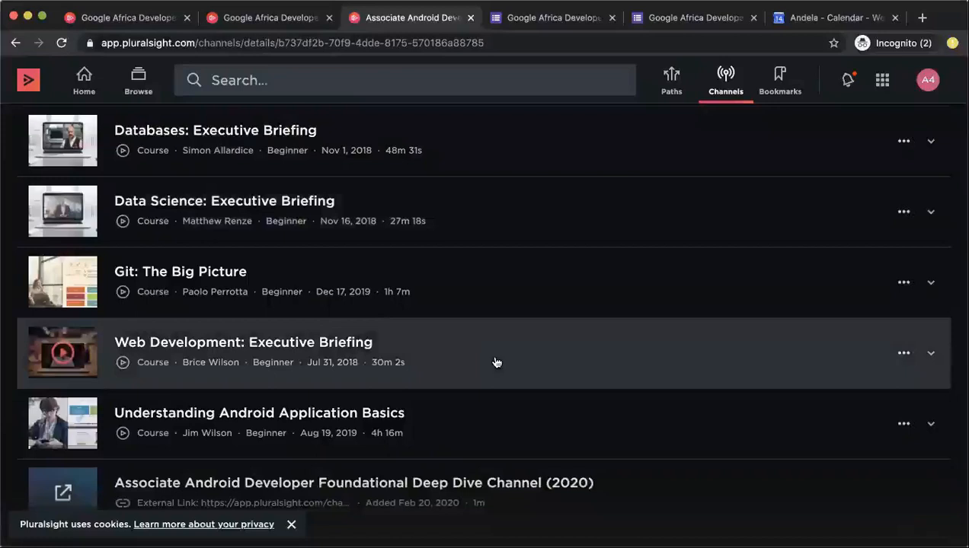
scroll(down, 3)
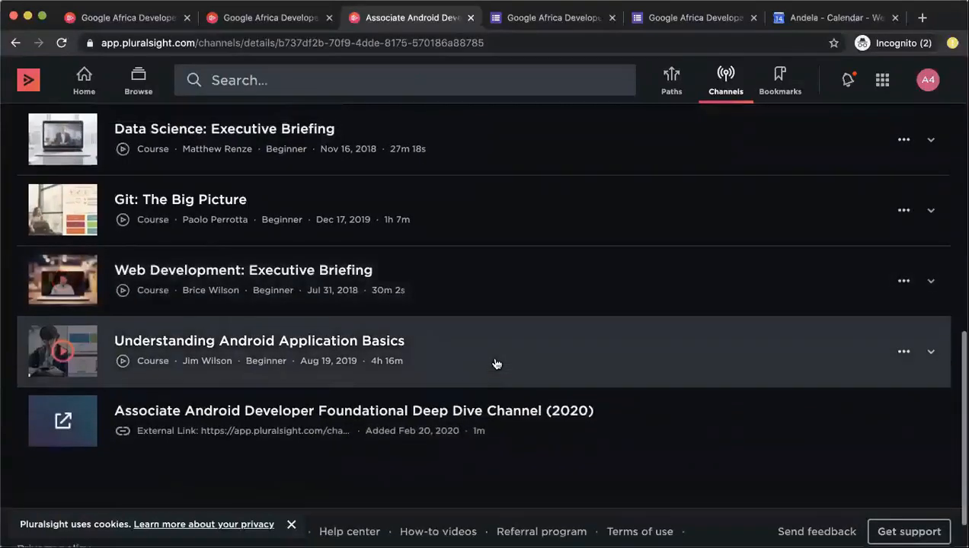
scroll(up, 3)
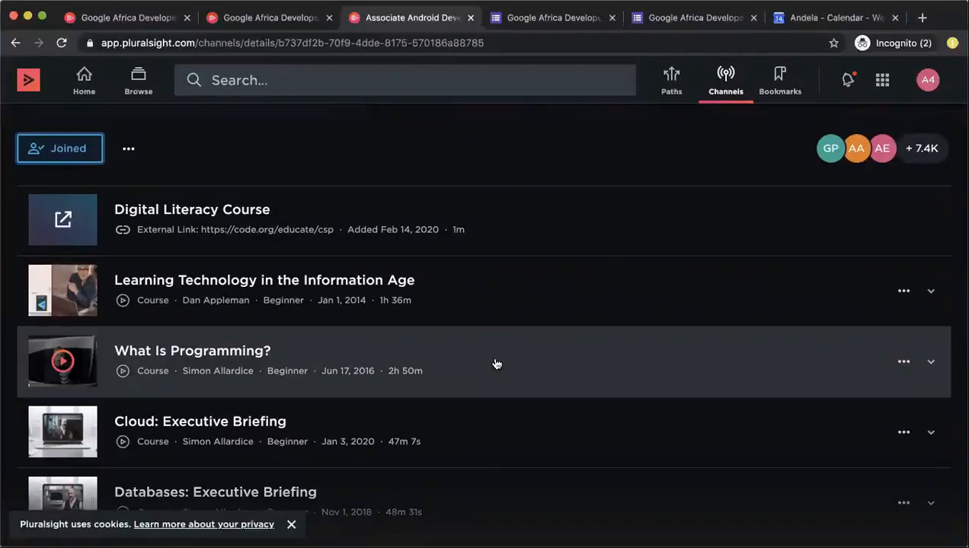
- Expand the What Is Programming? course to show its description and seven-module table of contents
click(930, 361)
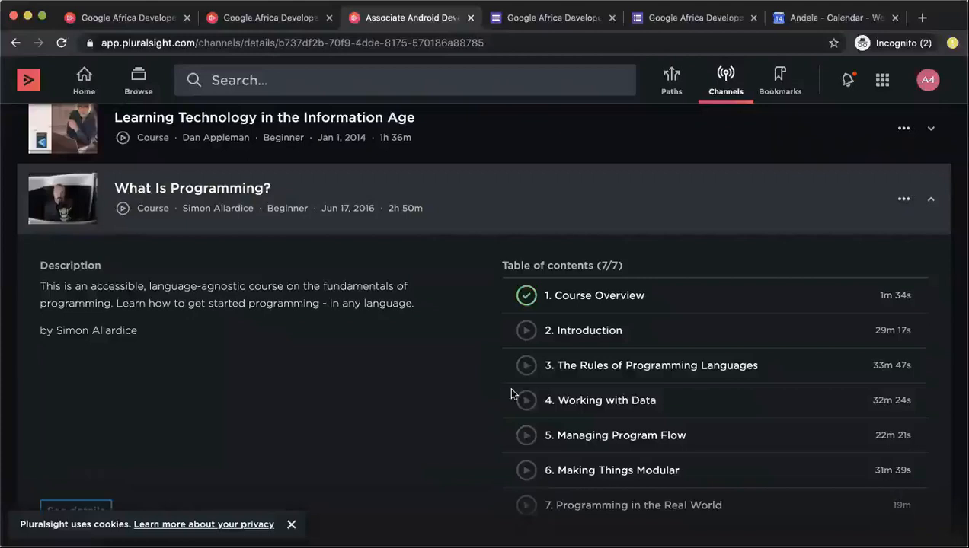
mouse_move(628, 435)
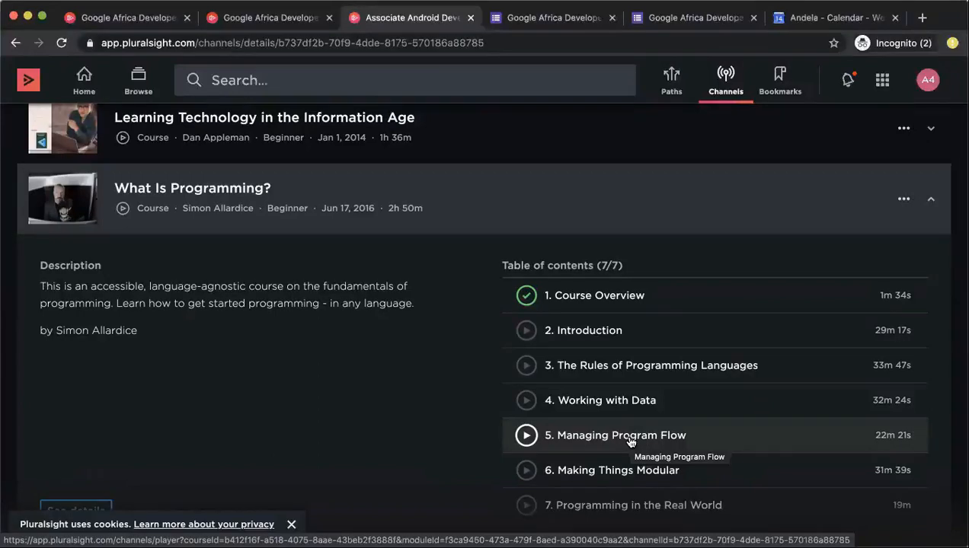
mouse_move(602, 308)
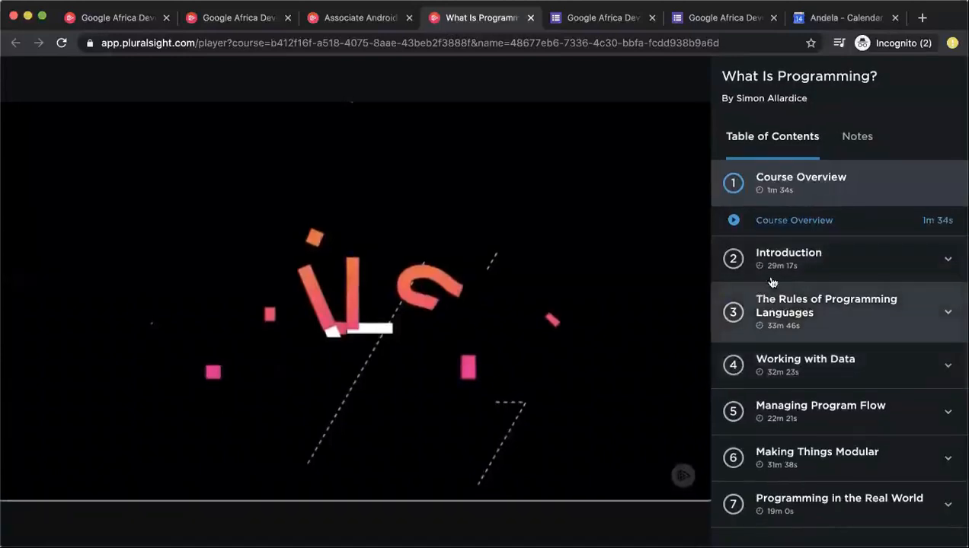
mouse_move(723, 335)
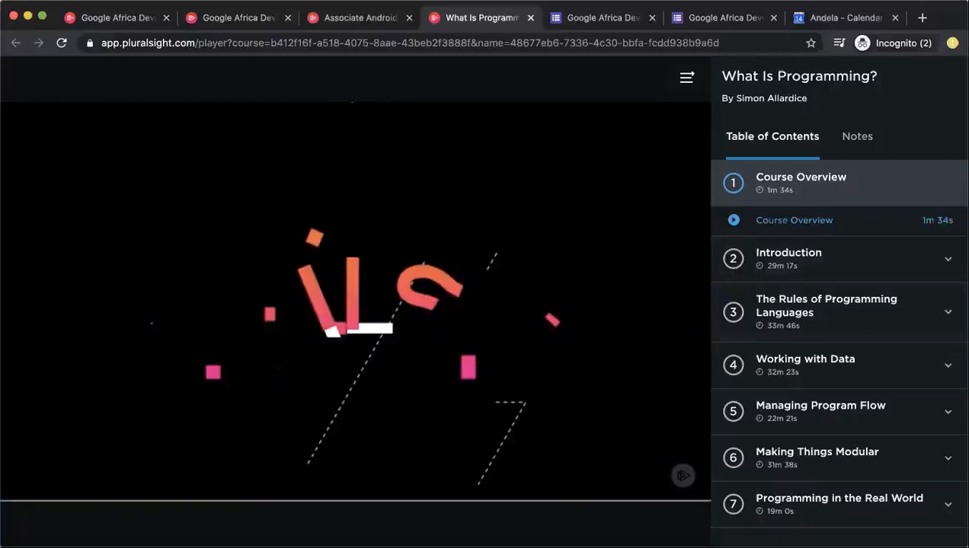
mouse_move(693, 257)
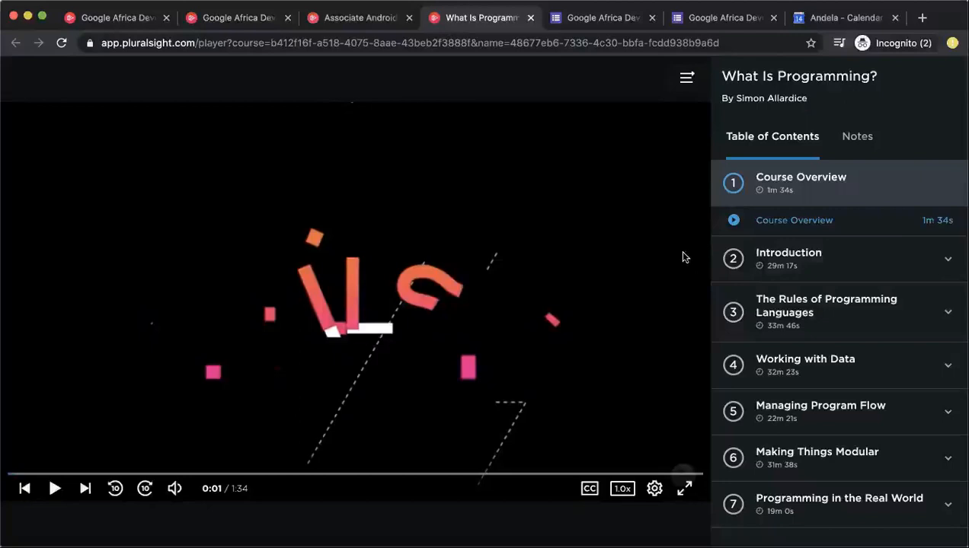
- Go to Google Calendar's May 10–16 week and dismiss the Time Block event popup
click(846, 17)
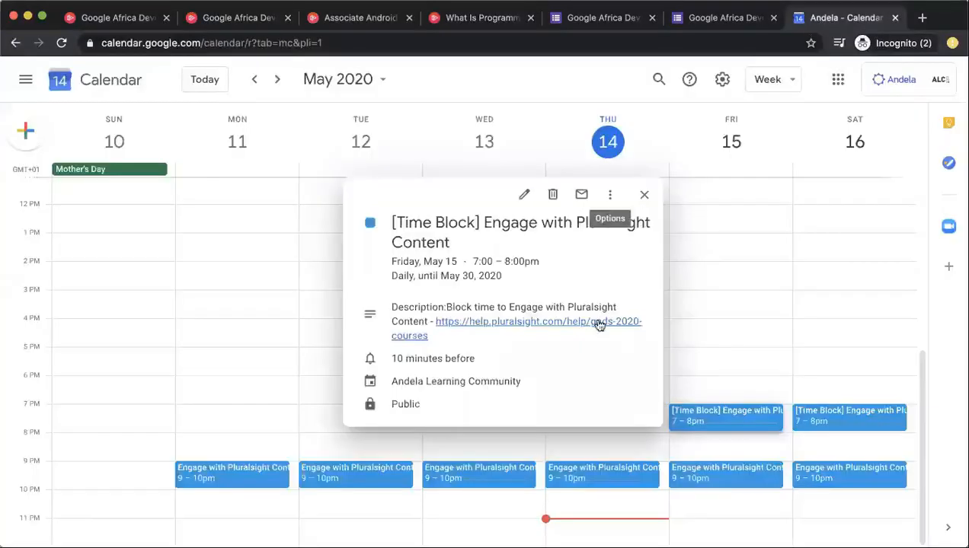
click(644, 194)
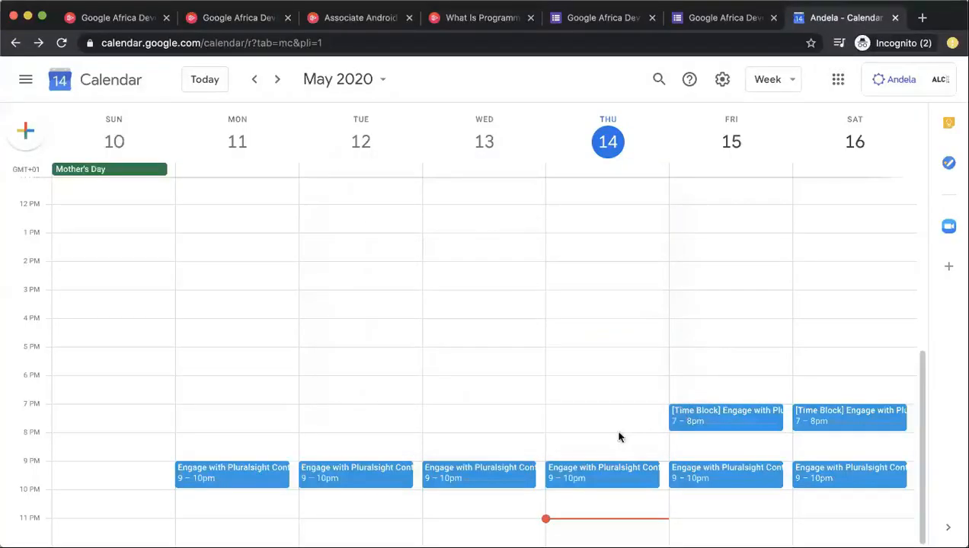
mouse_move(691, 457)
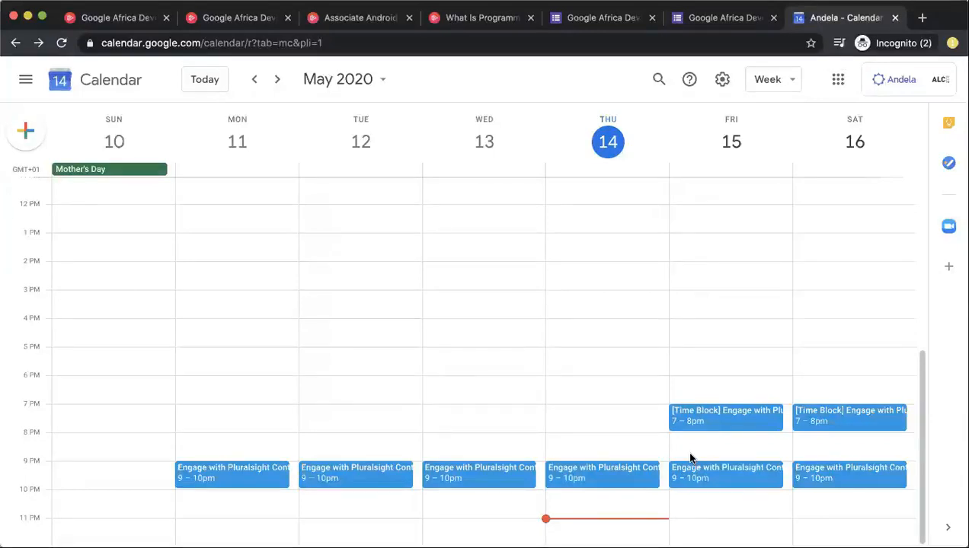
mouse_move(465, 23)
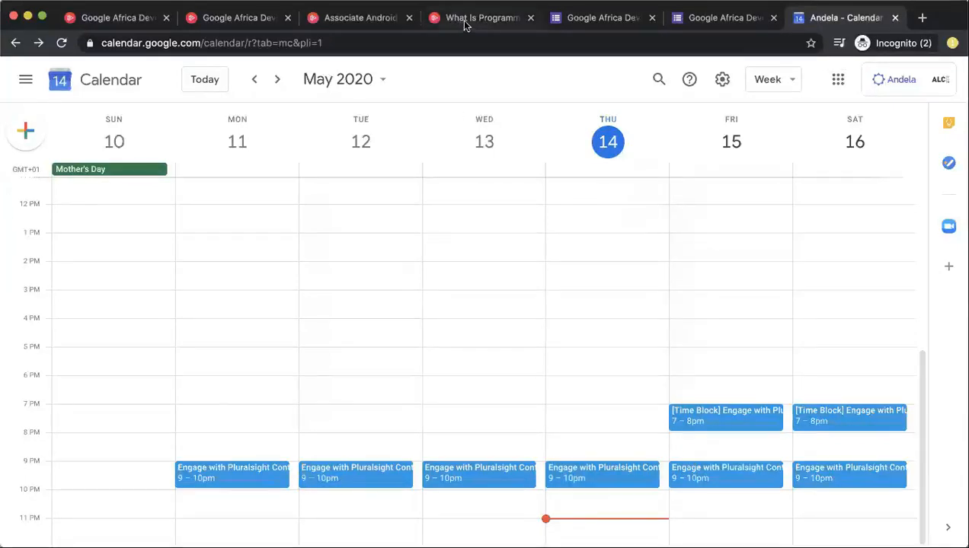
mouse_move(480, 17)
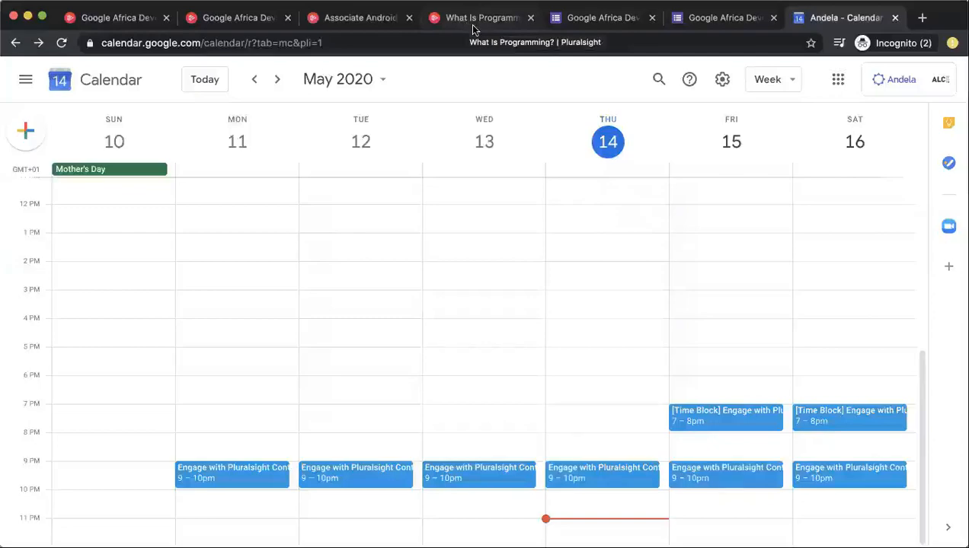